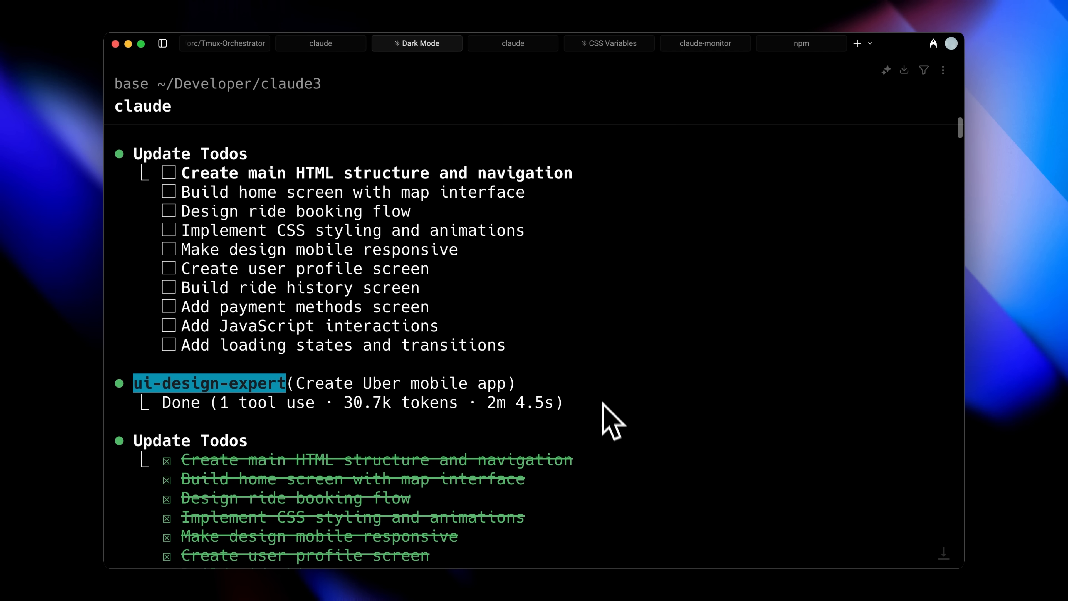
pyautogui.moveTo(610, 419)
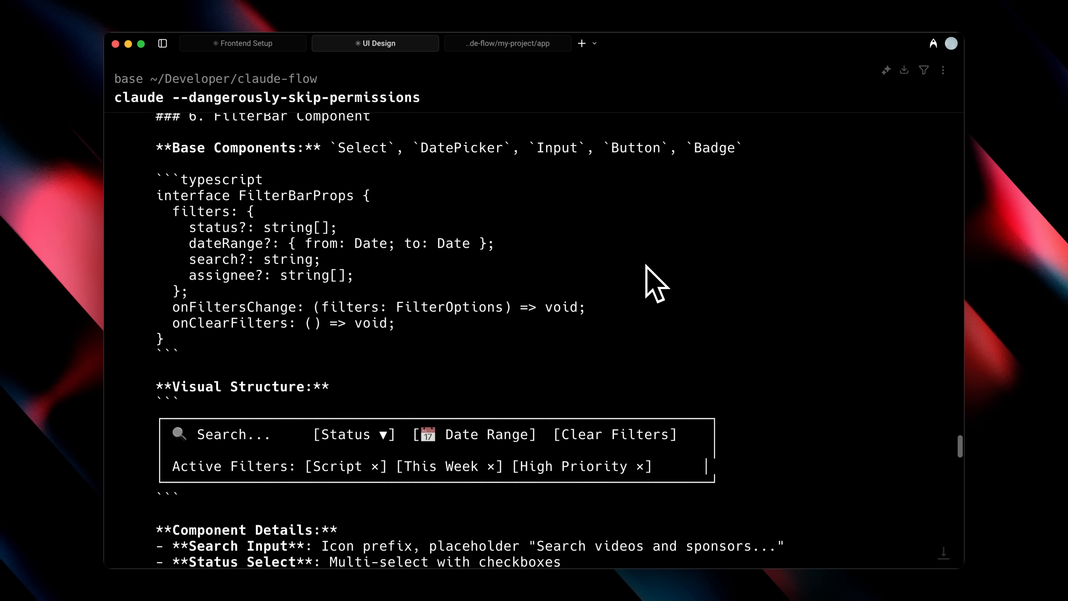
# Switch to the File Creation session and review the hello.md diff with each sub-agent's greeting
pyautogui.scroll(-3)
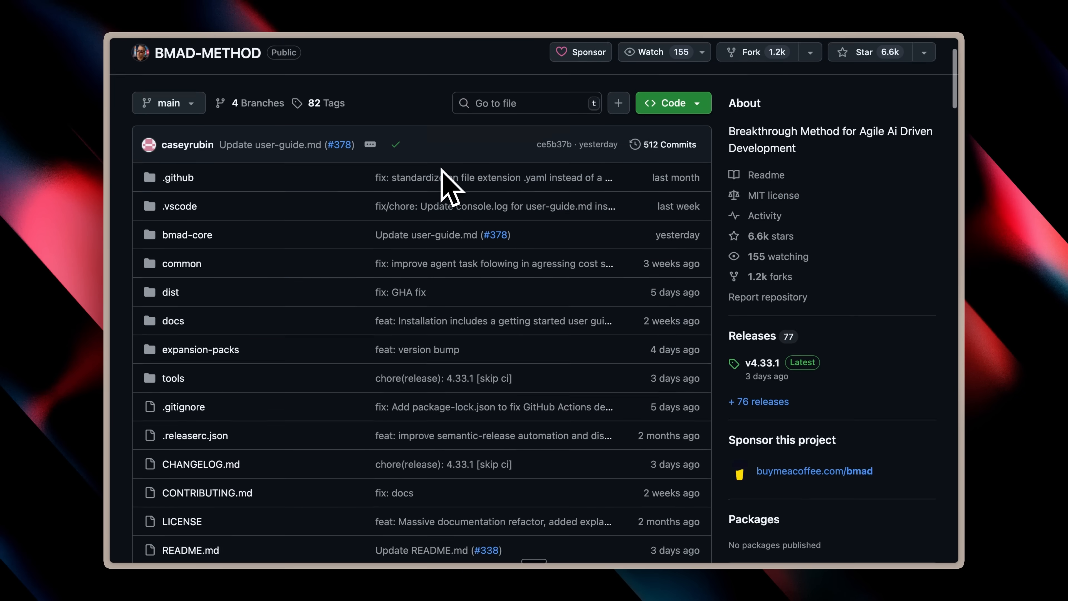
pyautogui.scroll(-3)
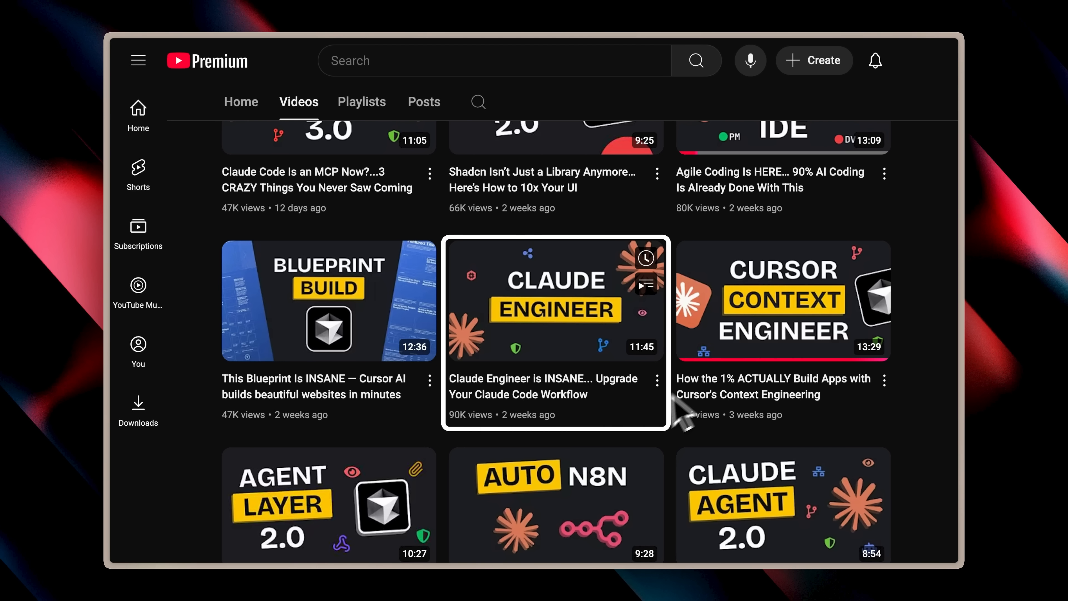
pyautogui.click(554, 300)
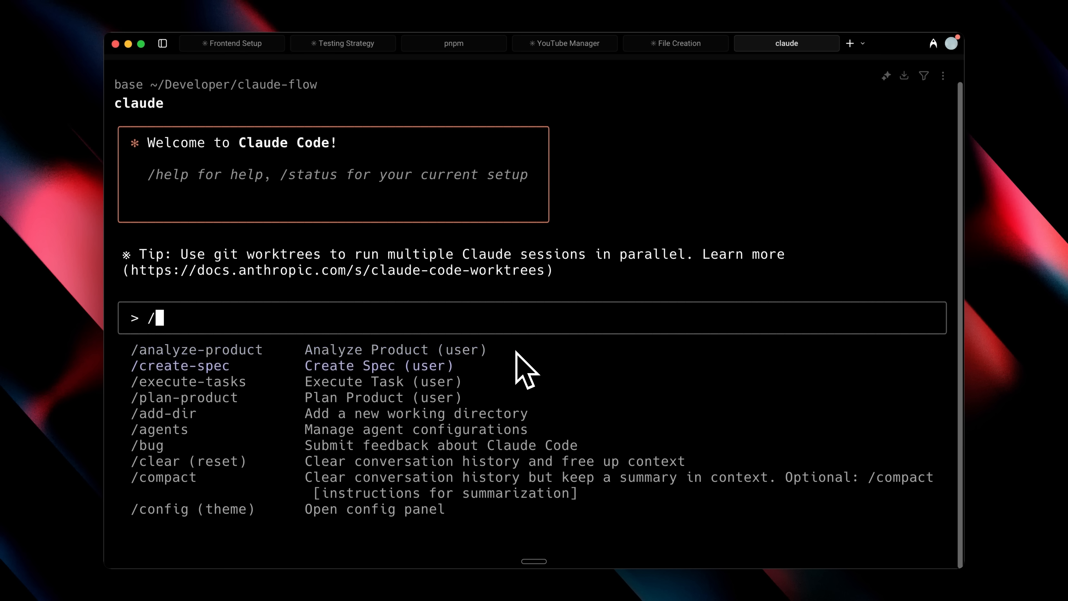
pyautogui.click(674, 42)
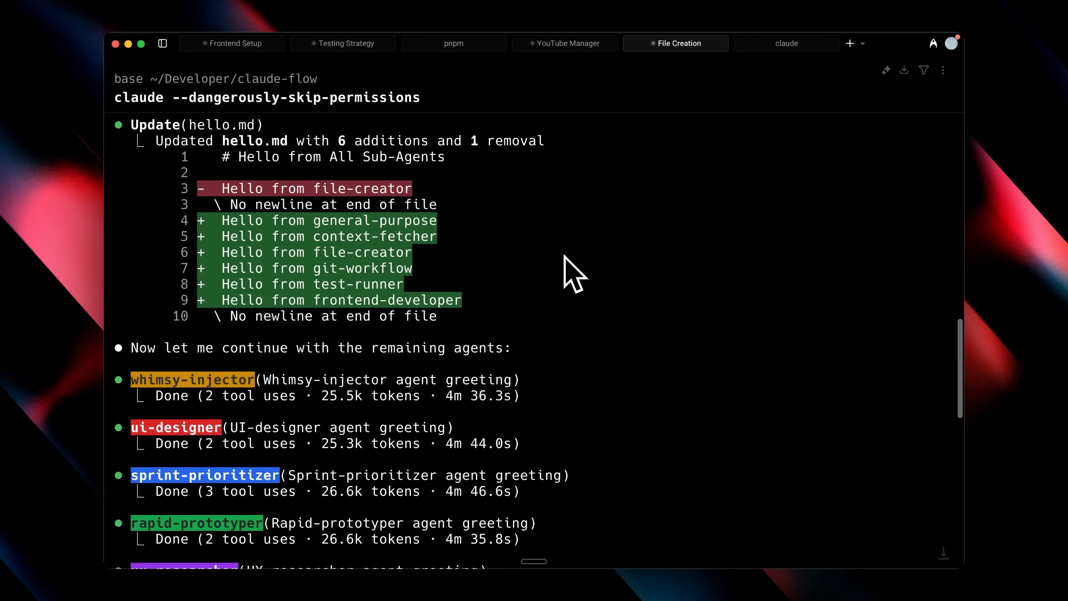
pyautogui.scroll(-3)
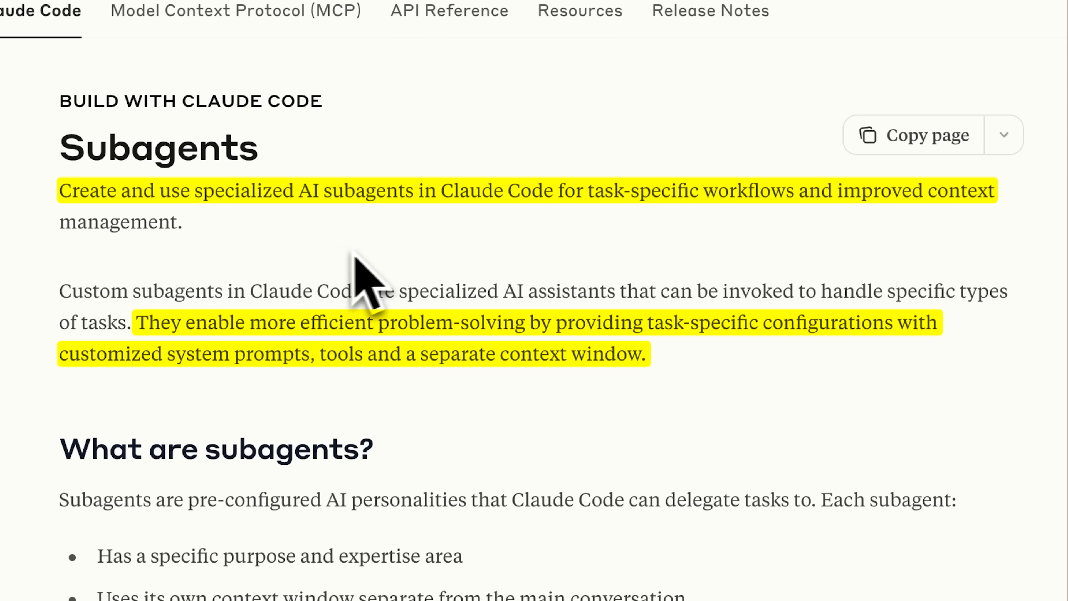
# Read the Subagents docs down to Chaining subagents and highlight the key line
pyautogui.scroll(-3)
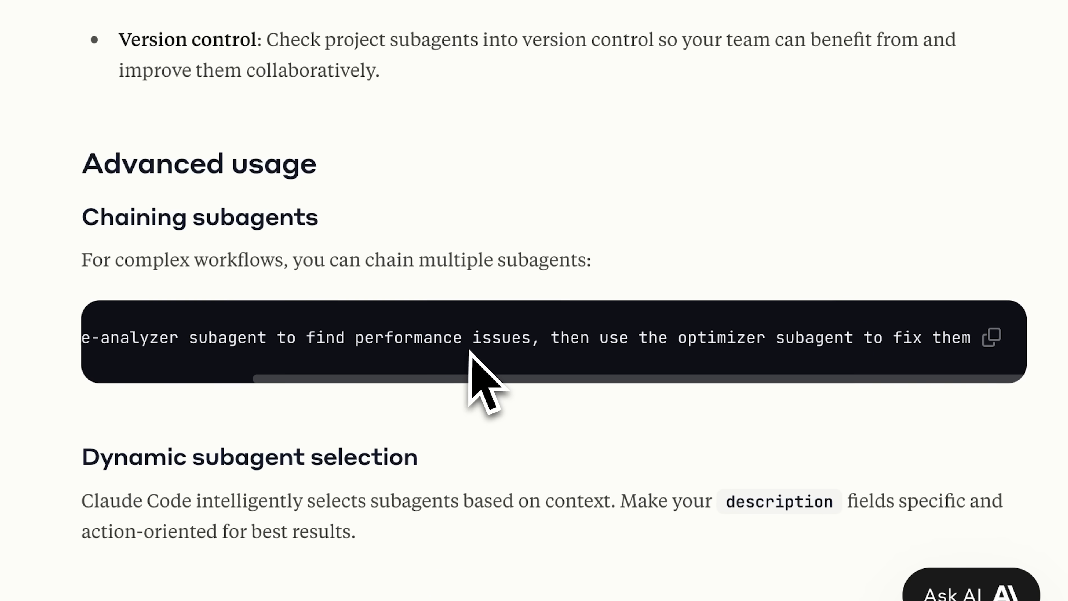
pyautogui.moveTo(790, 436)
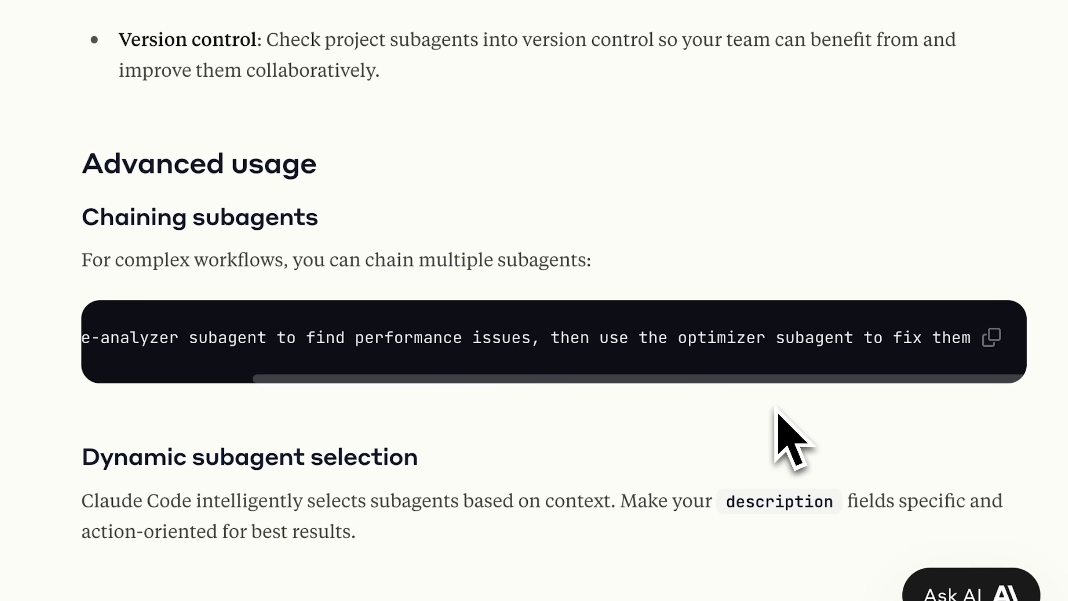
pyautogui.moveTo(204, 443)
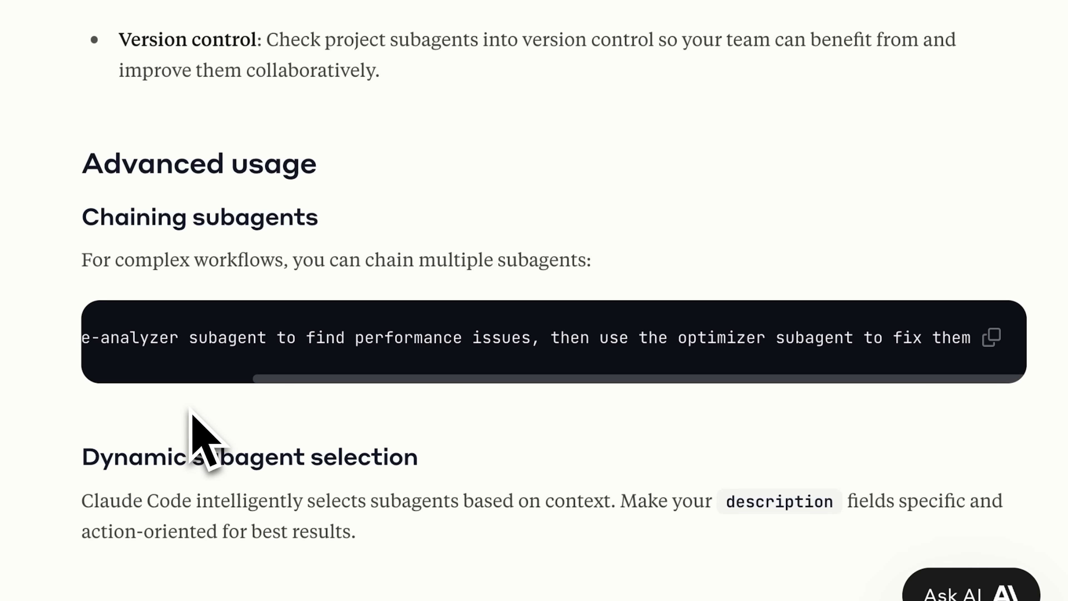
pyautogui.moveTo(752, 463)
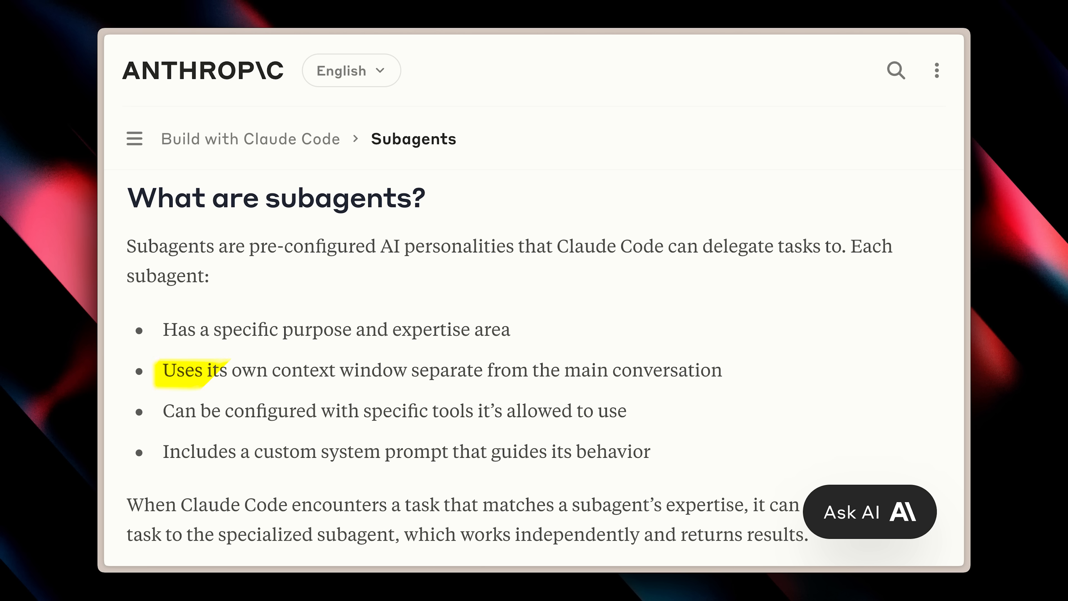
pyautogui.moveTo(161, 370); pyautogui.dragTo(721, 370)
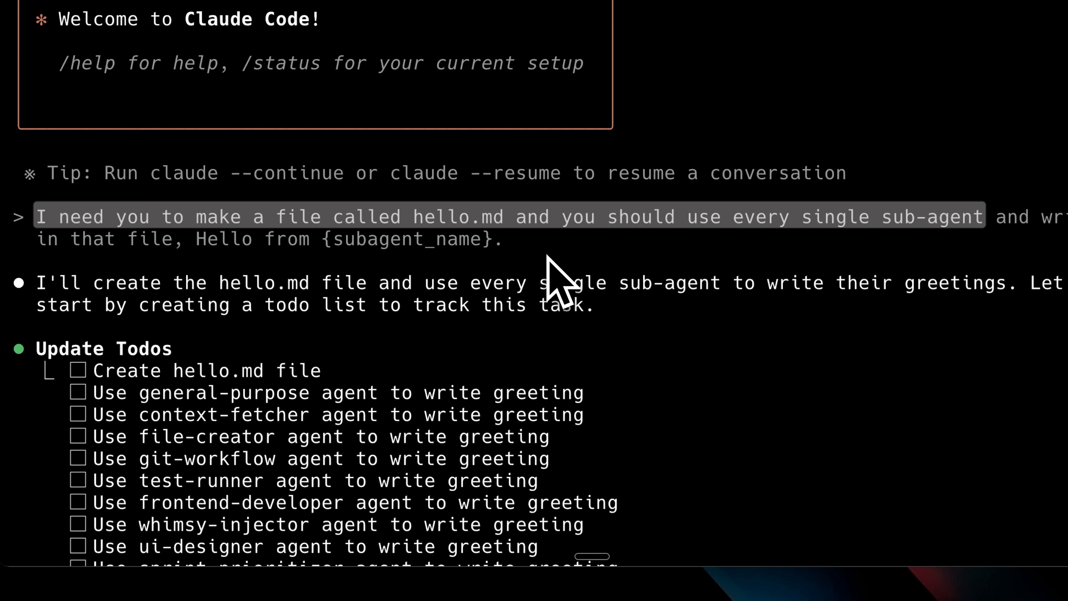
pyautogui.moveTo(545, 279)
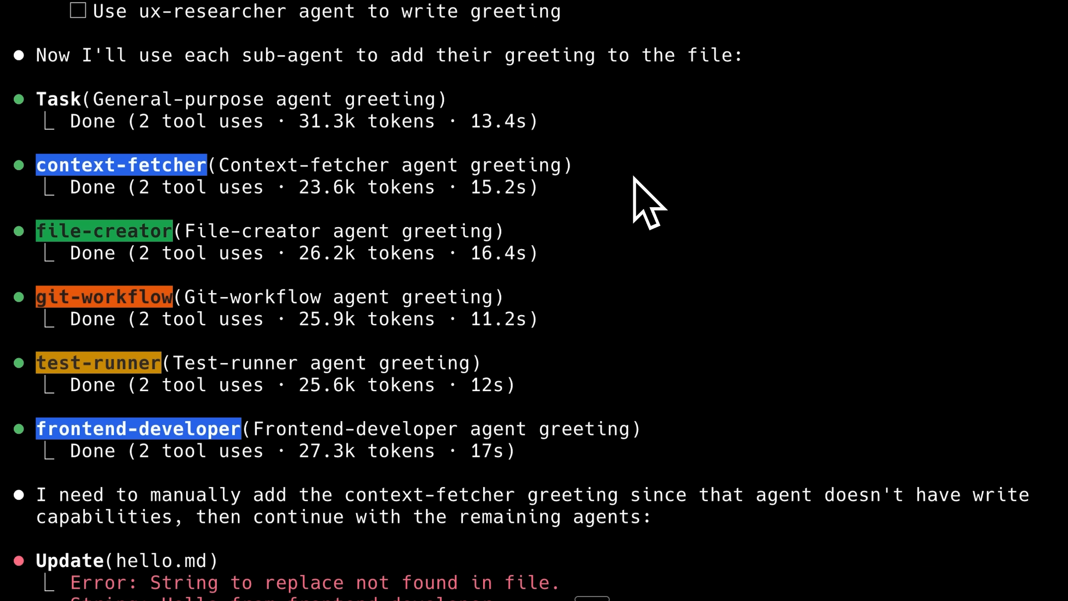
pyautogui.scroll(-3)
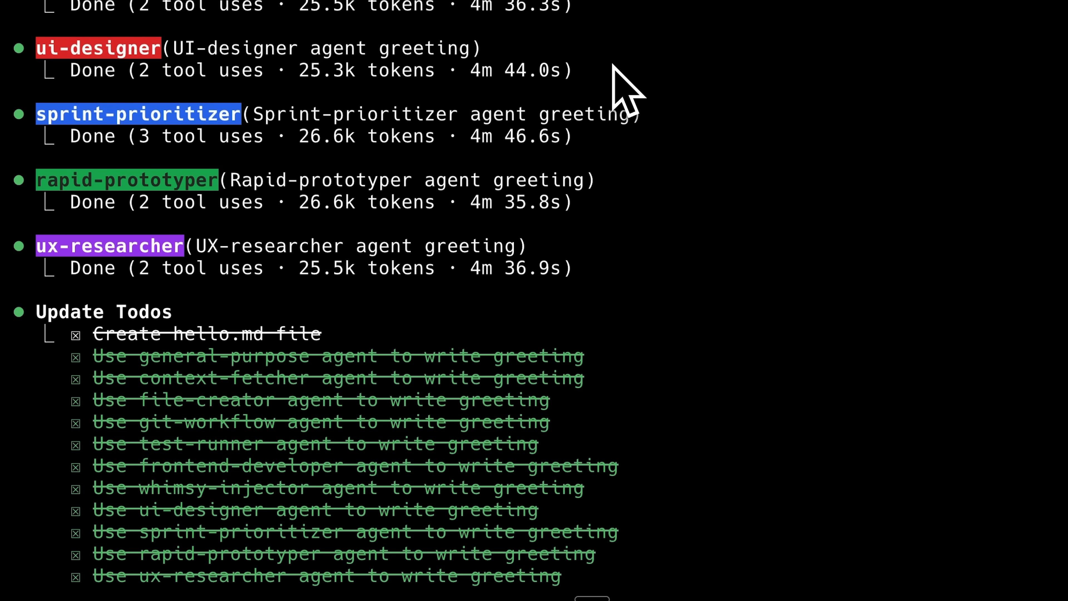
pyautogui.scroll(-3)
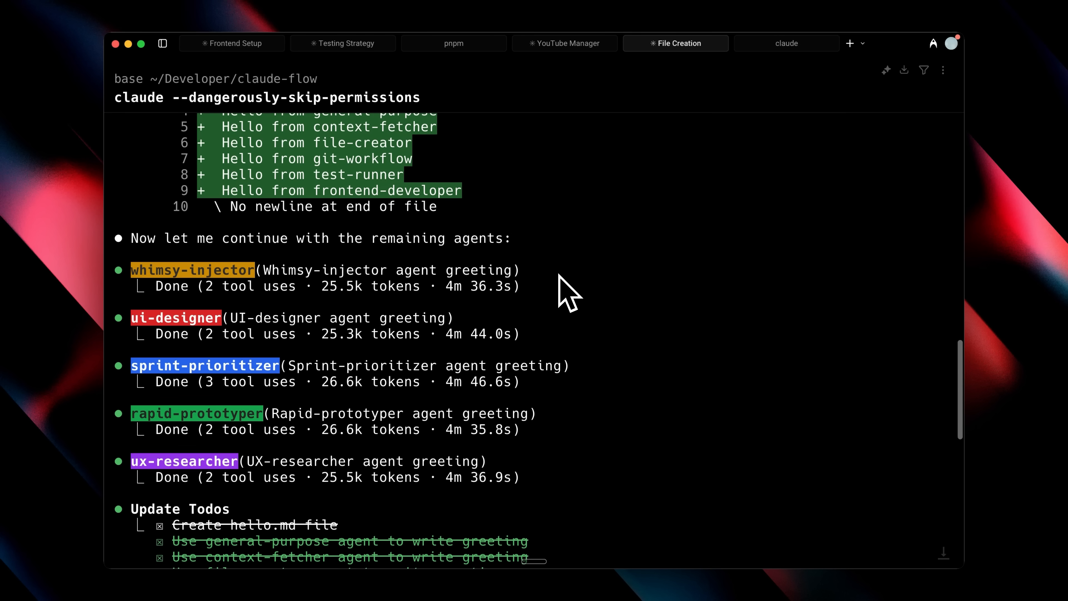
pyautogui.moveTo(564, 280)
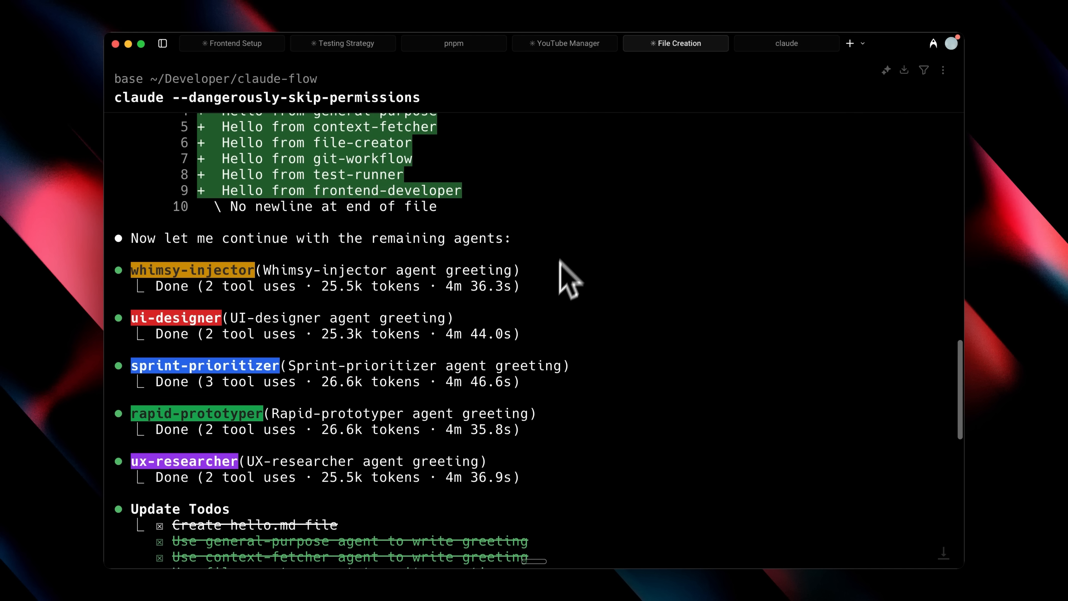
pyautogui.moveTo(634, 231)
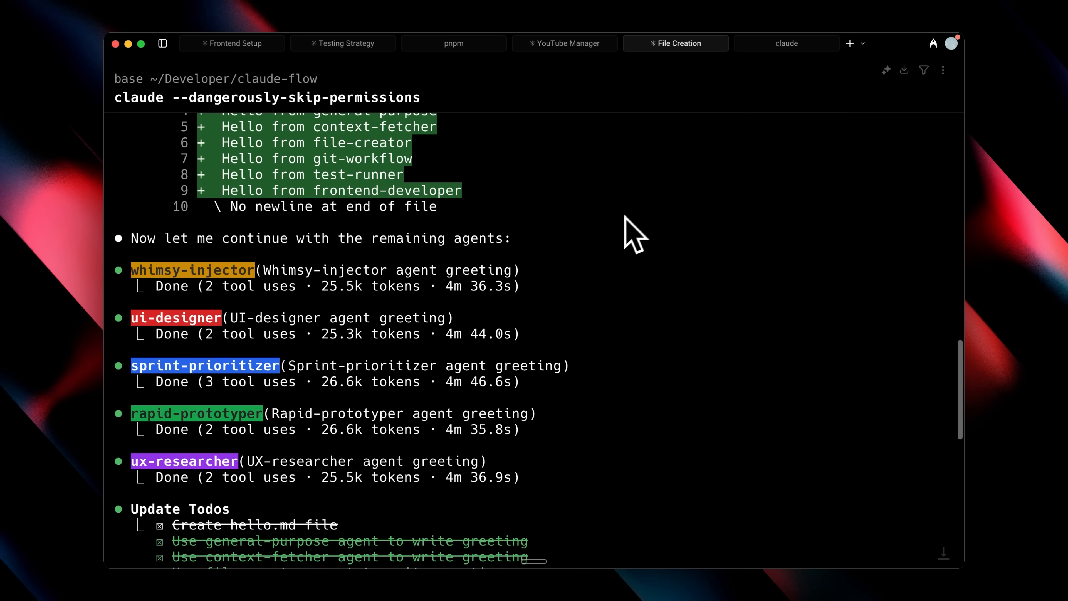
pyautogui.moveTo(561, 333)
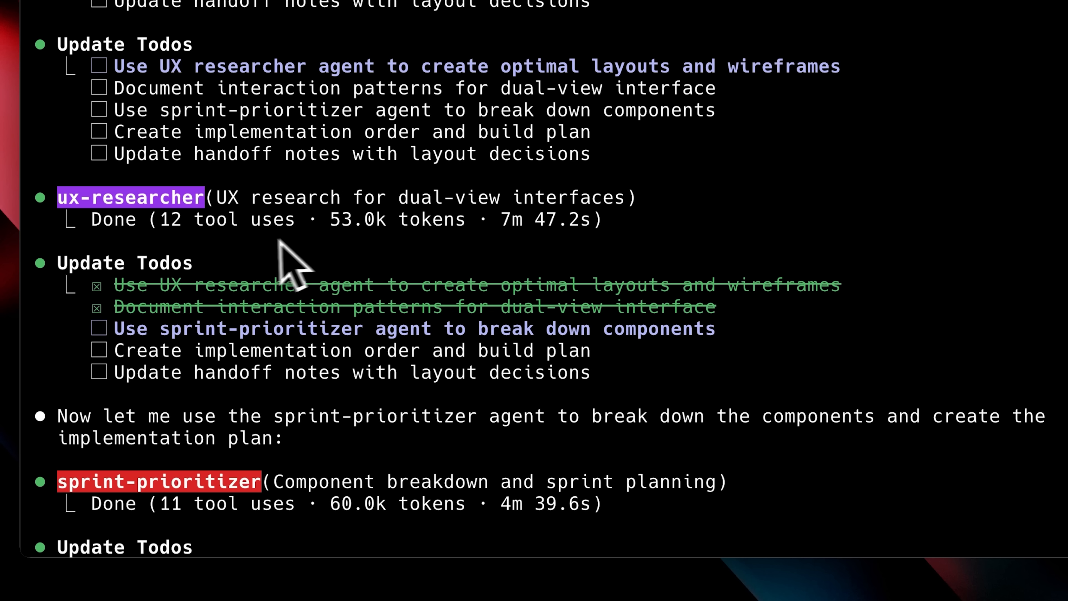
pyautogui.moveTo(266, 272)
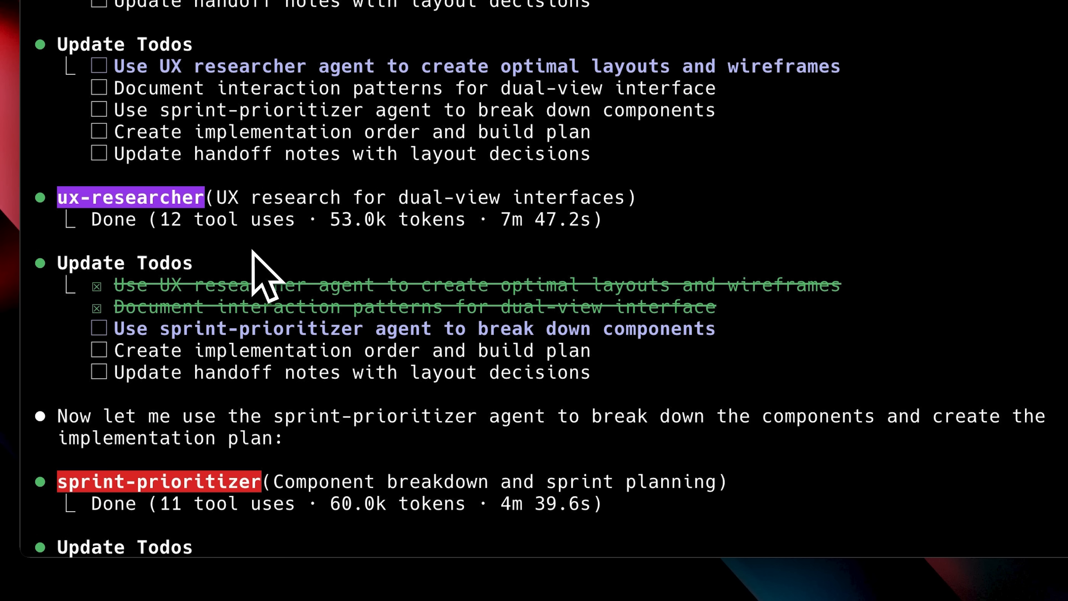
pyautogui.moveTo(255, 558)
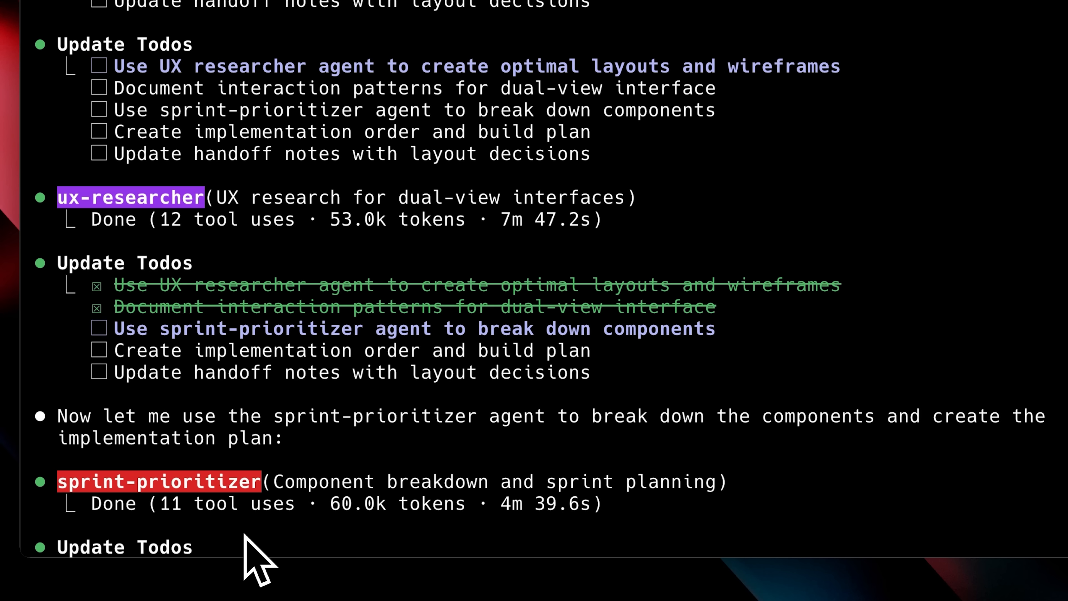
pyautogui.moveTo(729, 246)
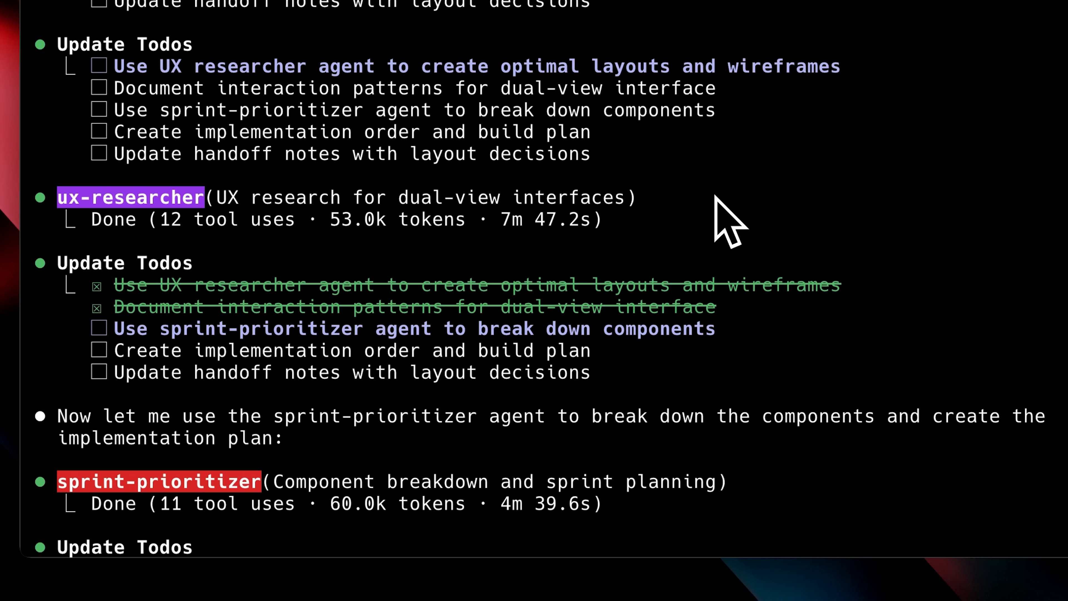
pyautogui.moveTo(694, 225)
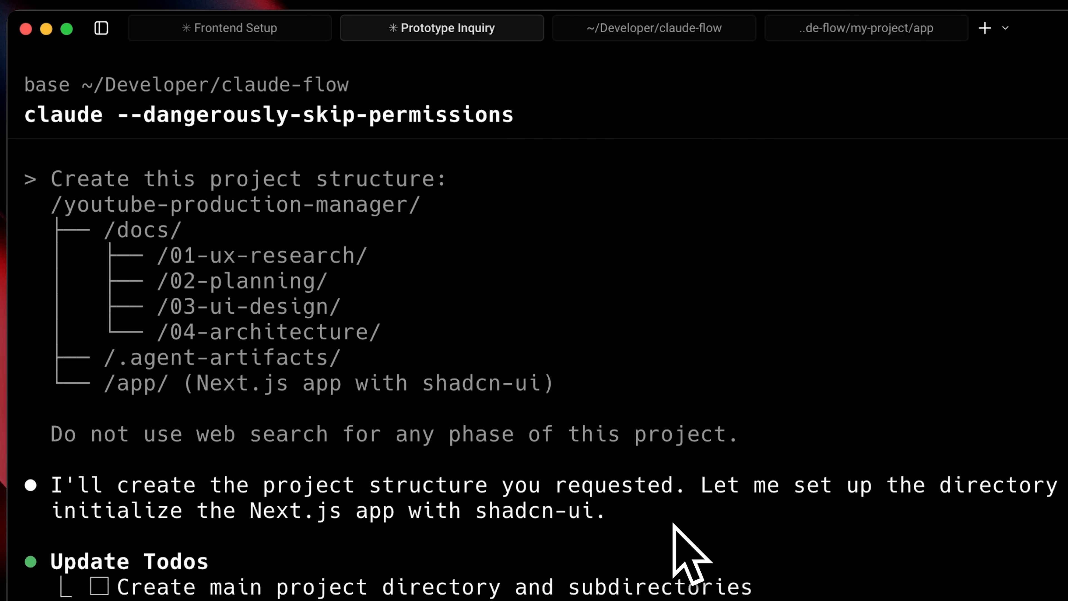
pyautogui.moveTo(521, 283)
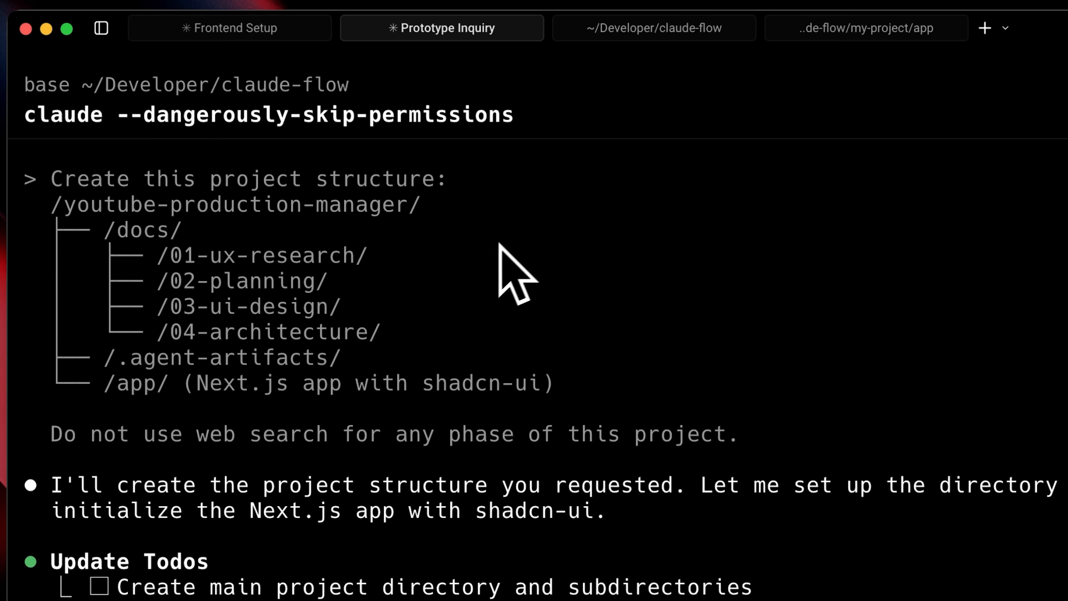
pyautogui.moveTo(477, 300)
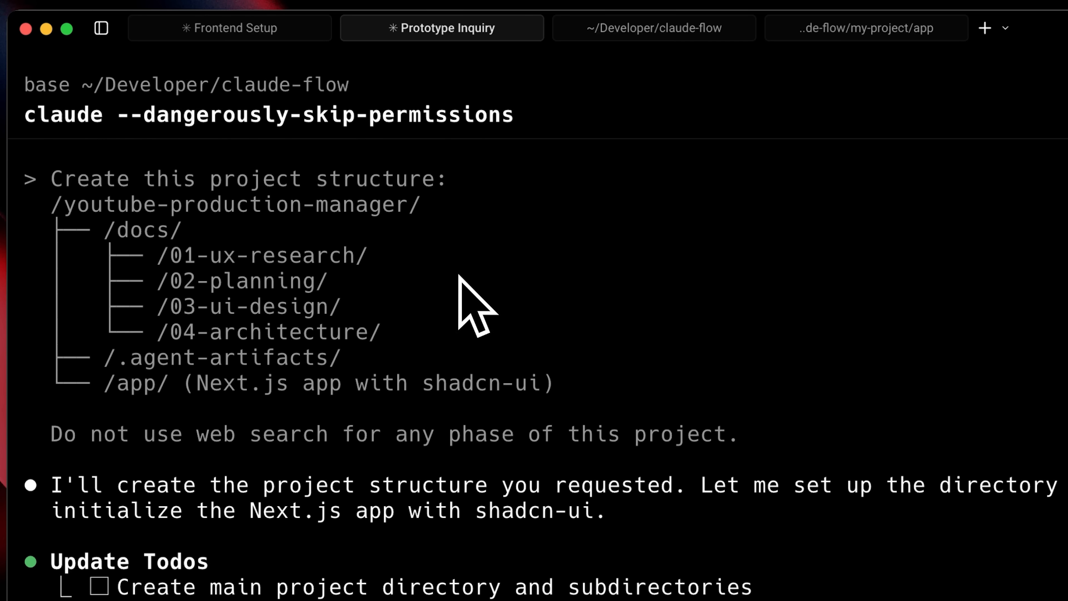
pyautogui.moveTo(508, 224)
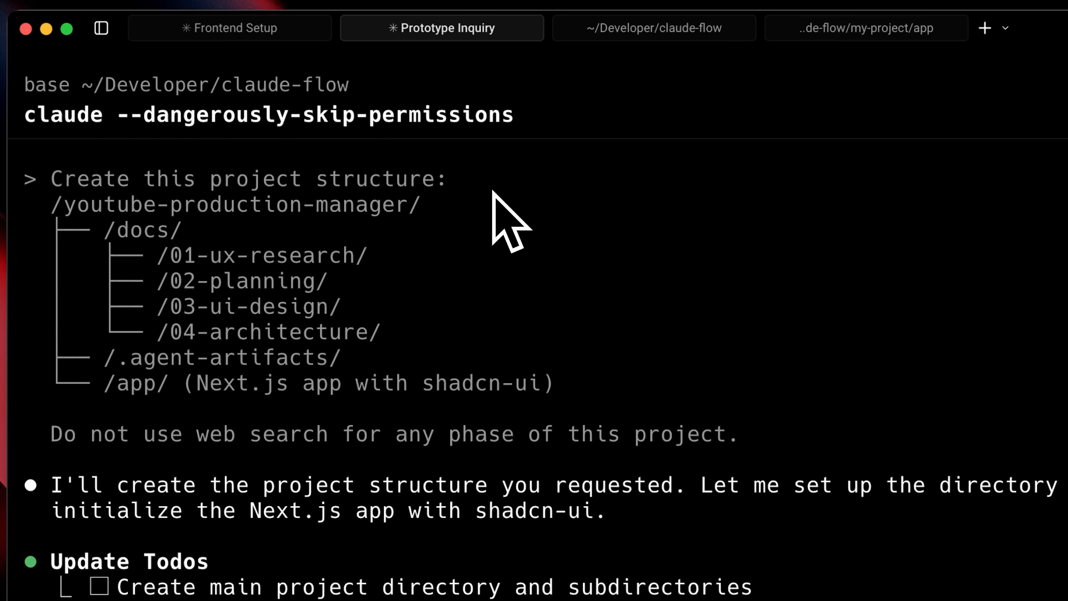
pyautogui.moveTo(504, 245)
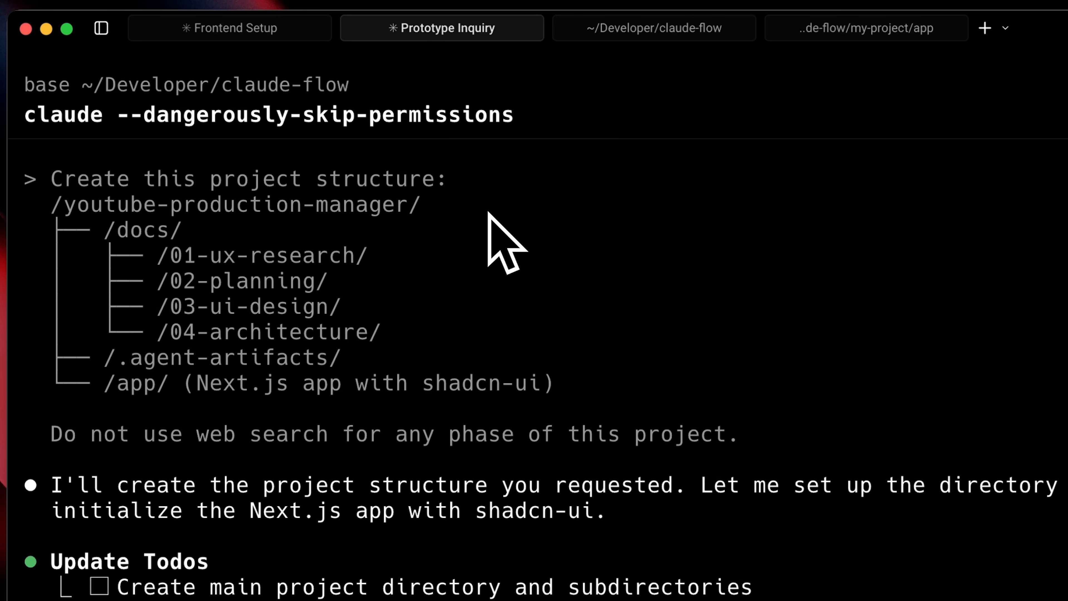
pyautogui.moveTo(562, 272)
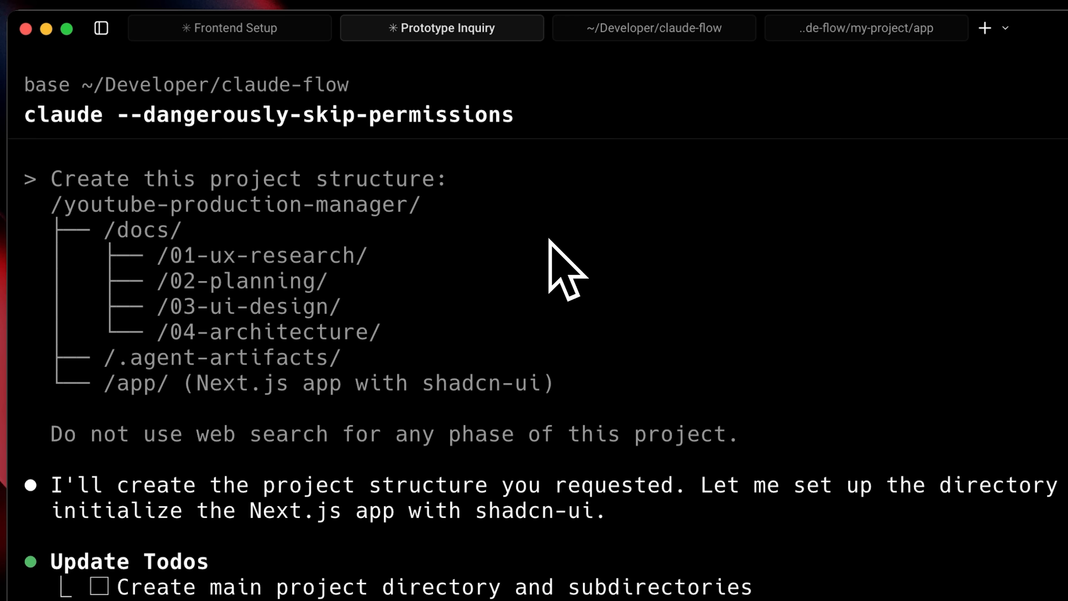
pyautogui.moveTo(813, 582)
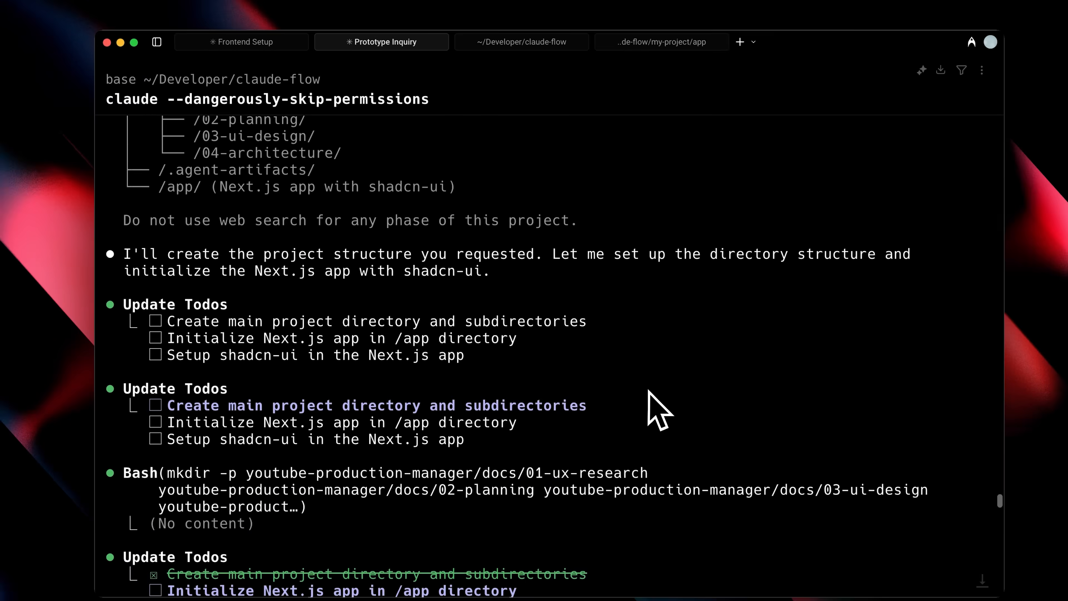
# Follow the agent creating the youtube-production-manager directories and ticking that todo
pyautogui.scroll(-3)
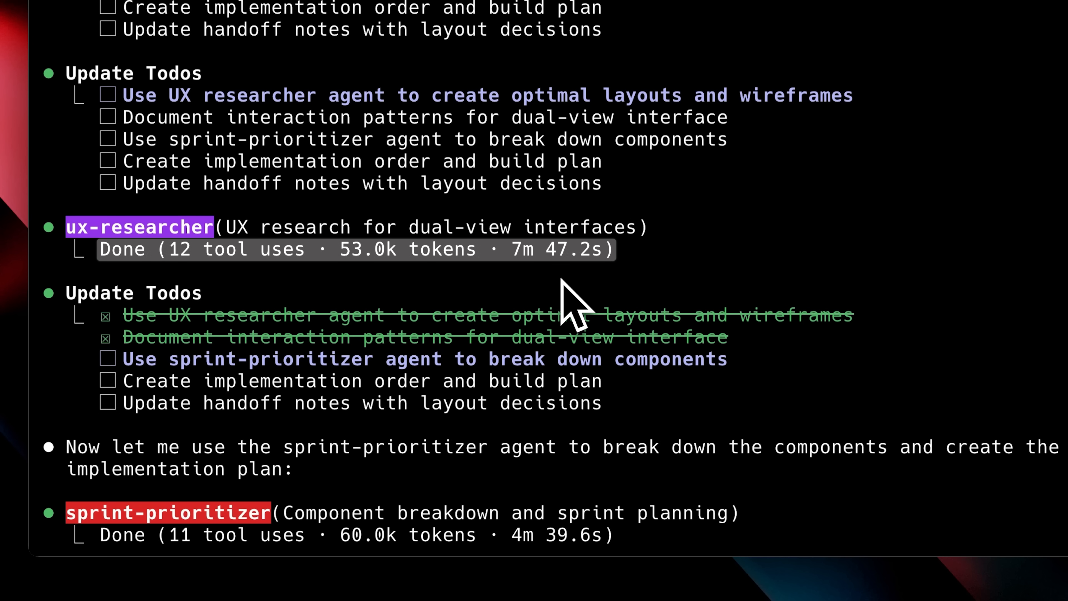
pyautogui.moveTo(381, 307)
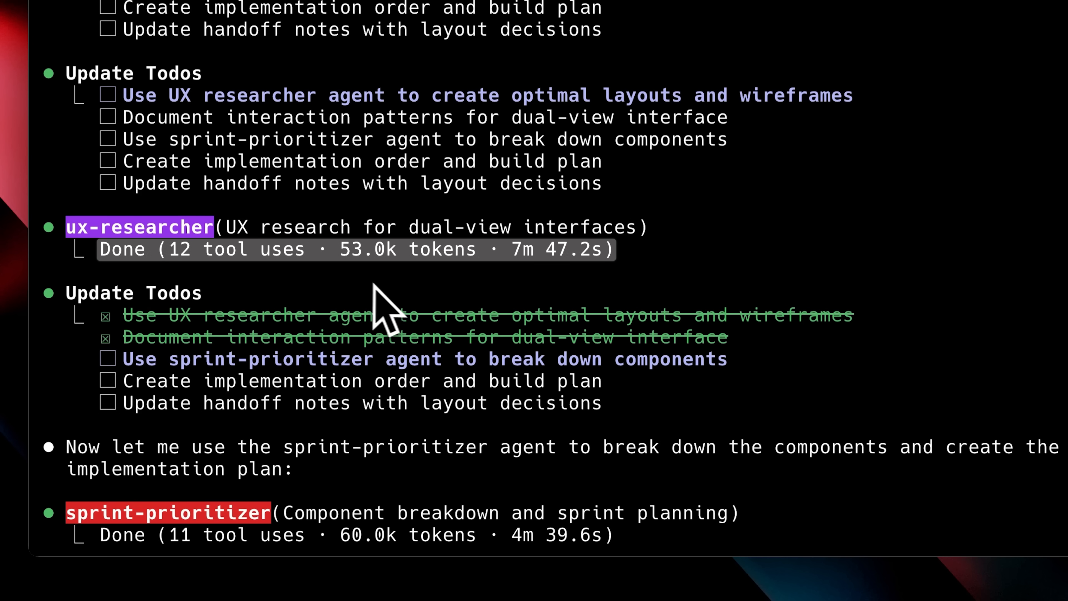
pyautogui.moveTo(399, 306)
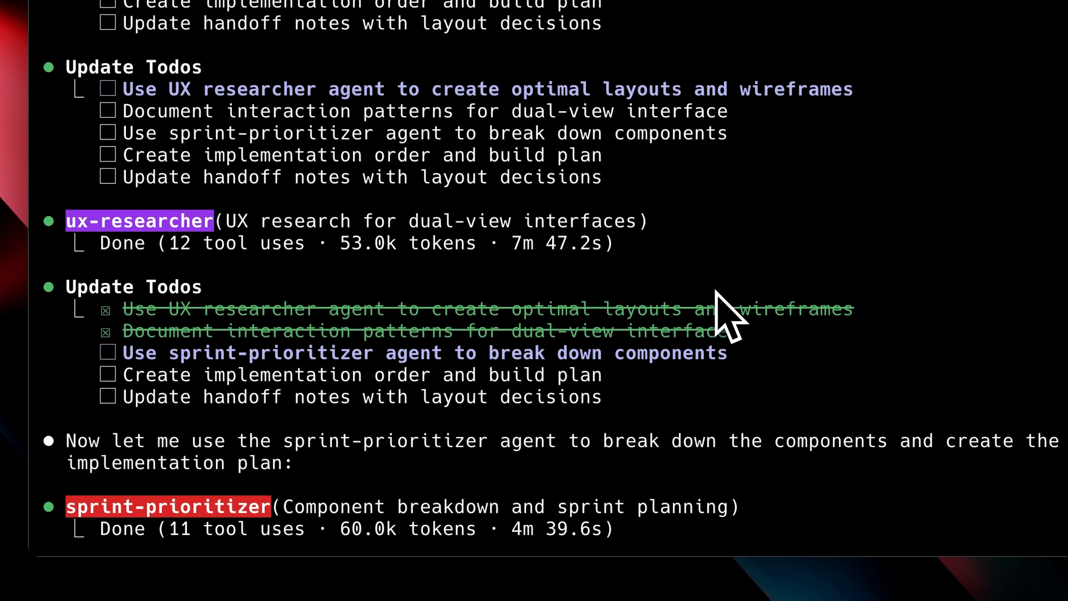
# Review the ux-researcher and sprint-prioritizer Done summaries and updated todos
pyautogui.scroll(-3)
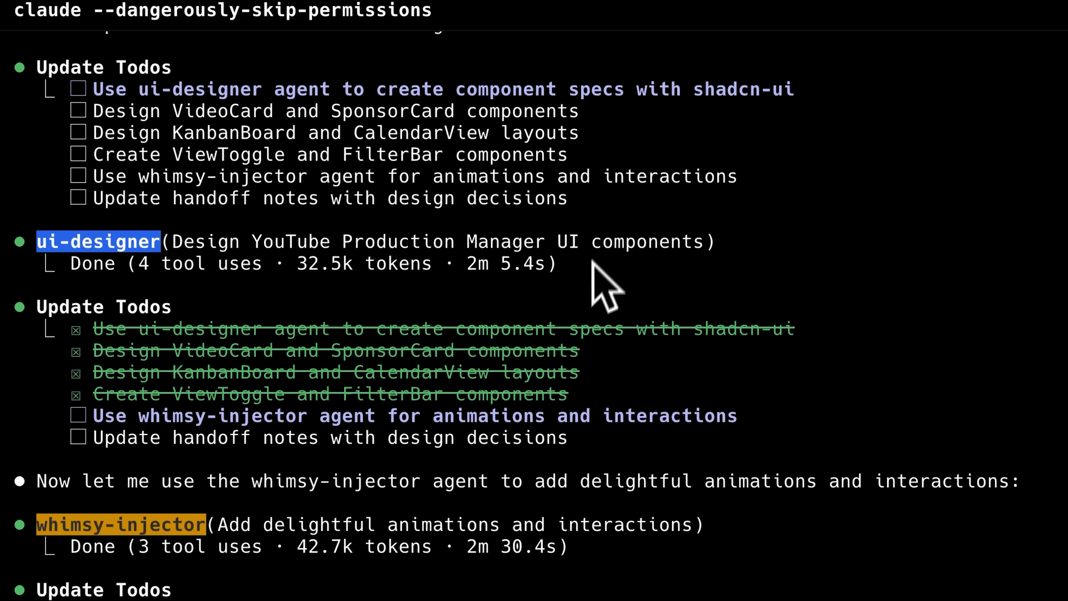
pyautogui.moveTo(847, 136)
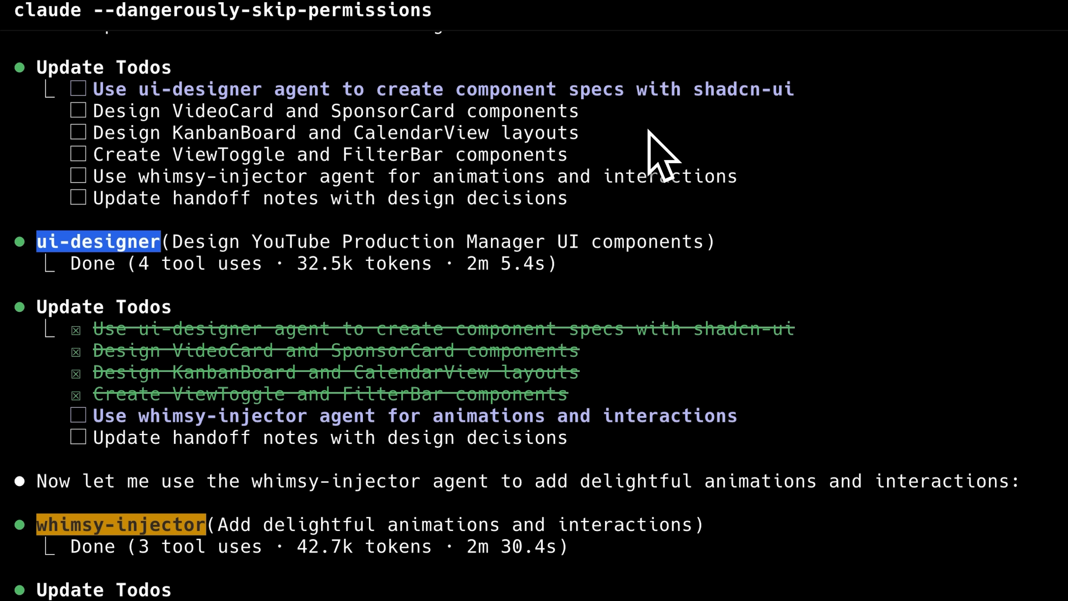
pyautogui.moveTo(538, 343)
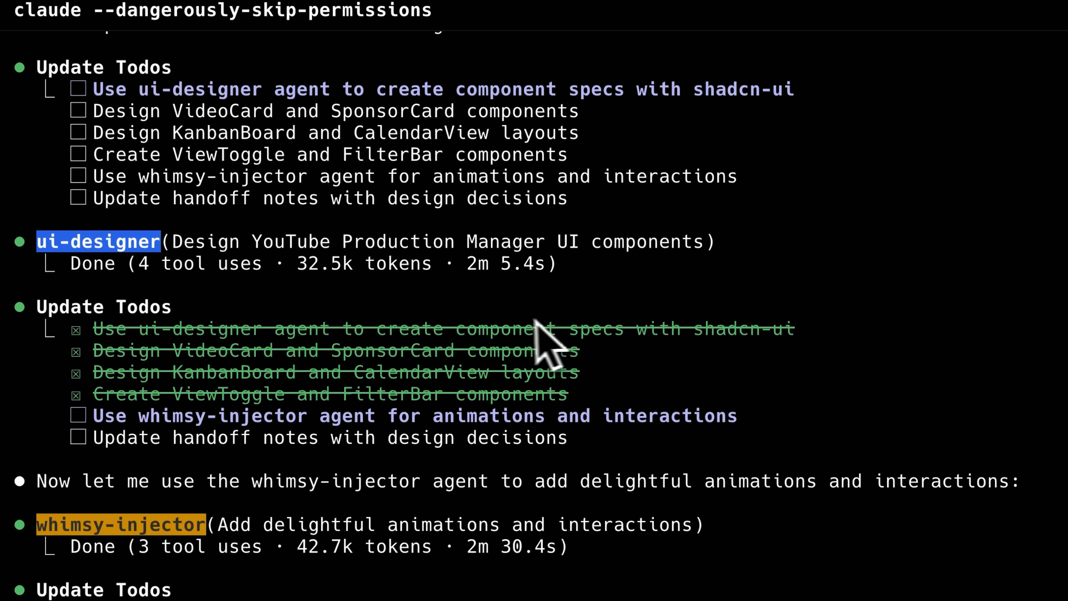
pyautogui.moveTo(718, 443)
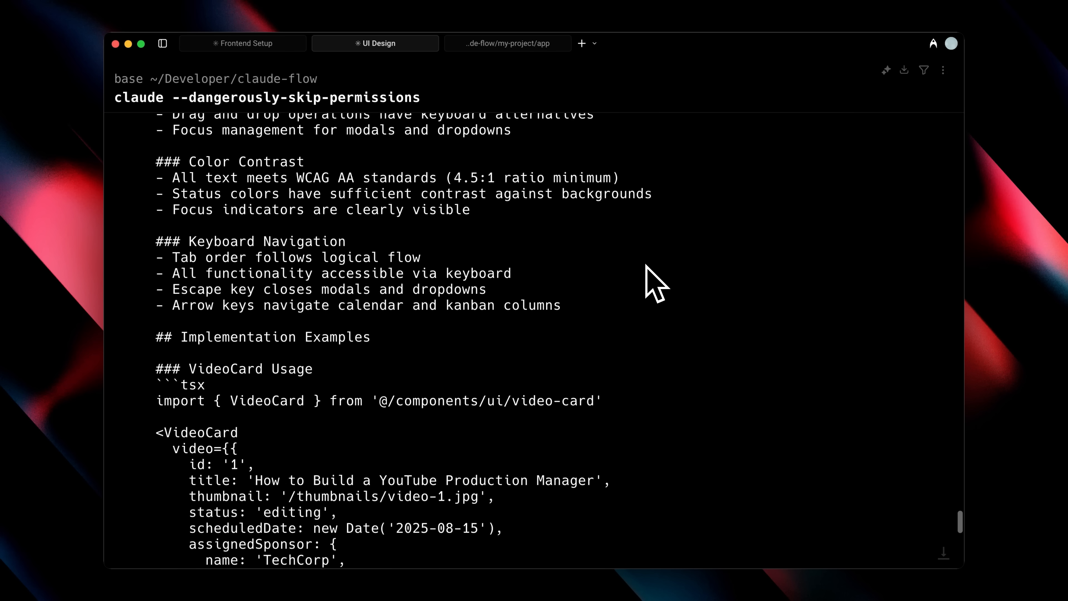
# Scroll through the generated specs for VideoCard, SponsorCard and the calendar month view
pyautogui.scroll(-3)
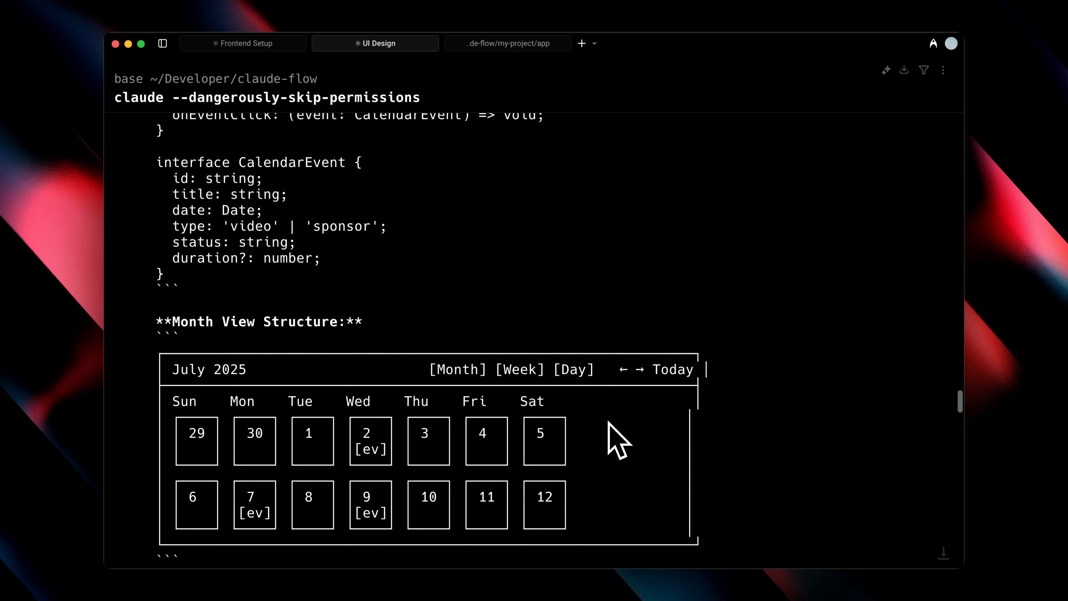
pyautogui.scroll(-3)
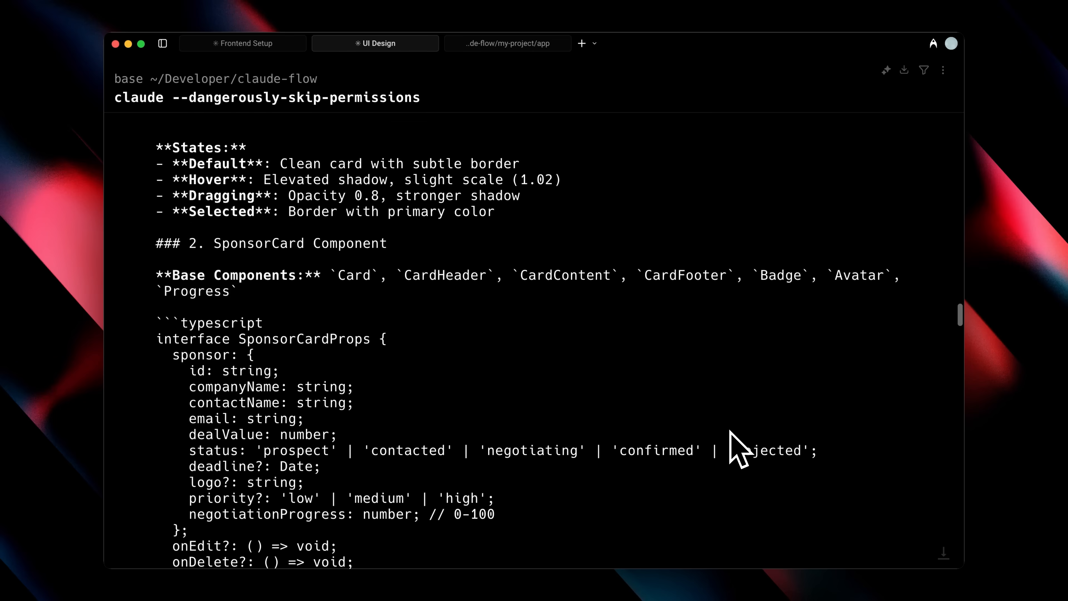
pyautogui.scroll(-3)
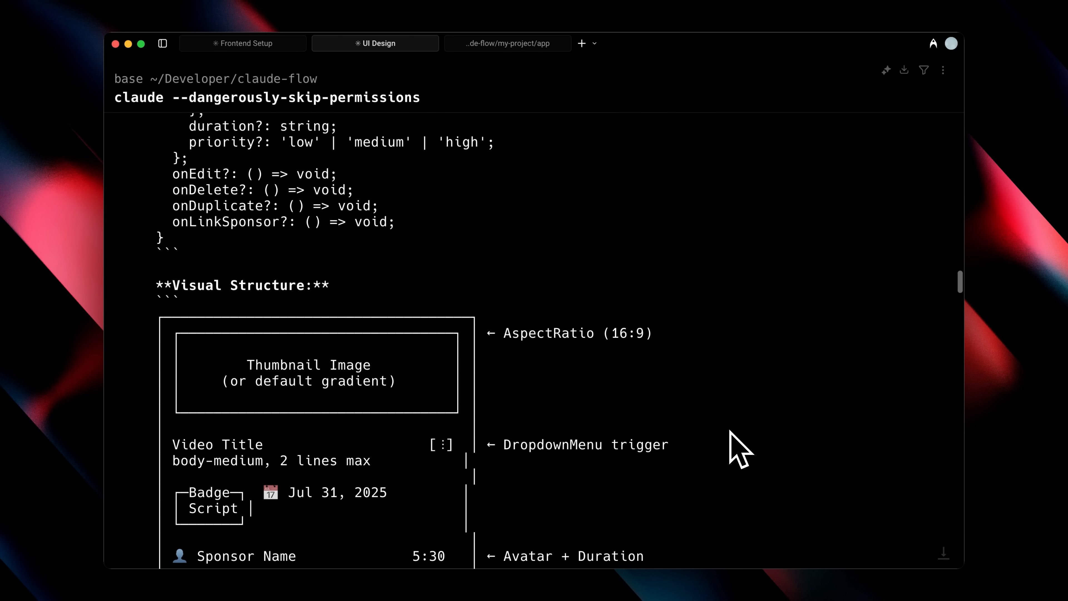
pyautogui.scroll(-3)
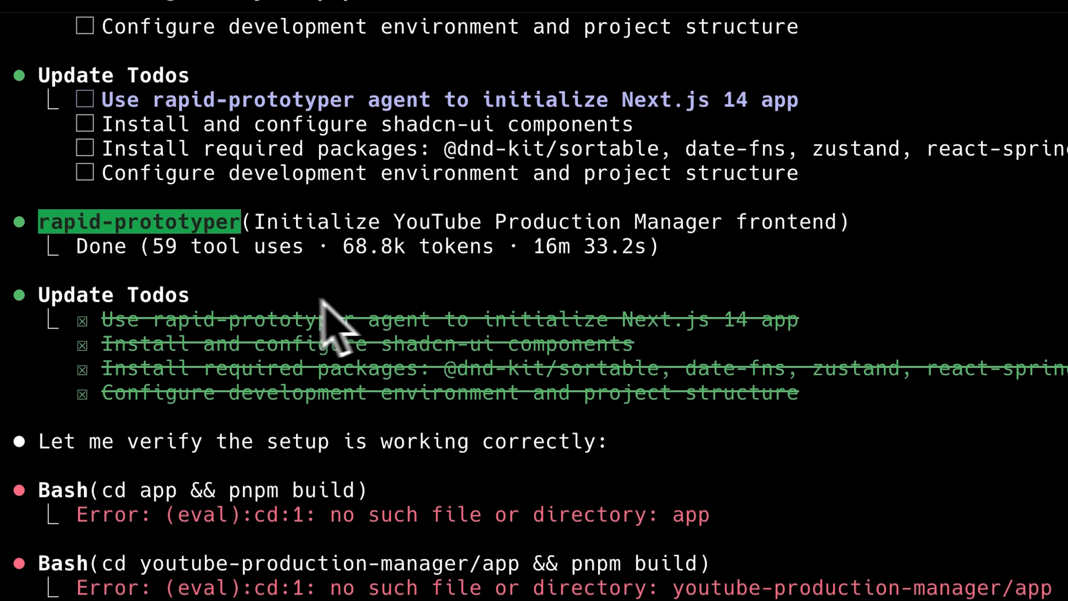
pyautogui.moveTo(300, 320)
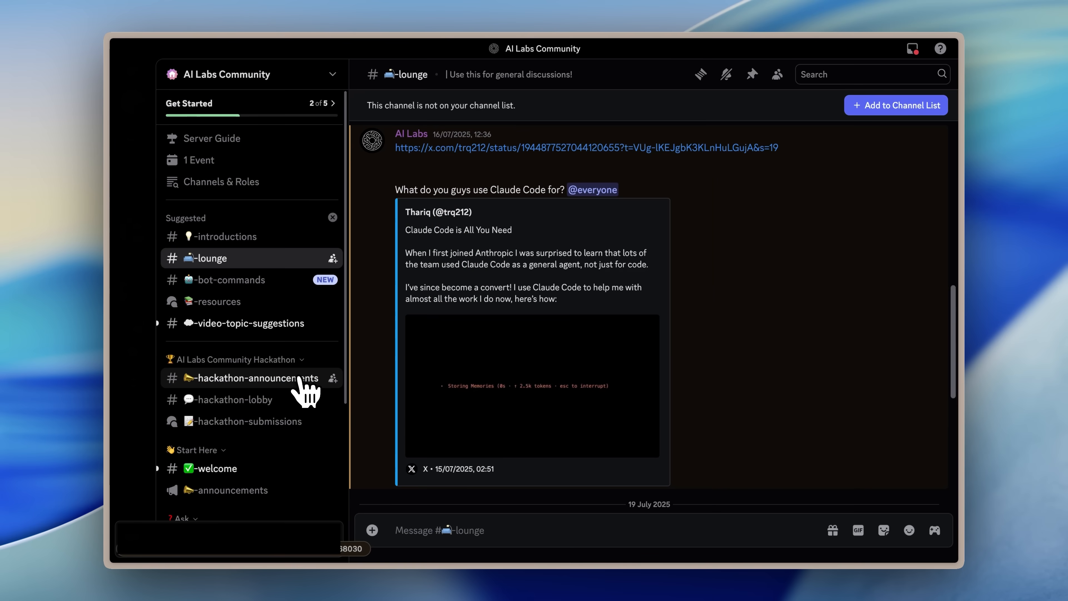
# Open #hackathon-announcements in the AI Labs Community server and read its posts
pyautogui.click(254, 377)
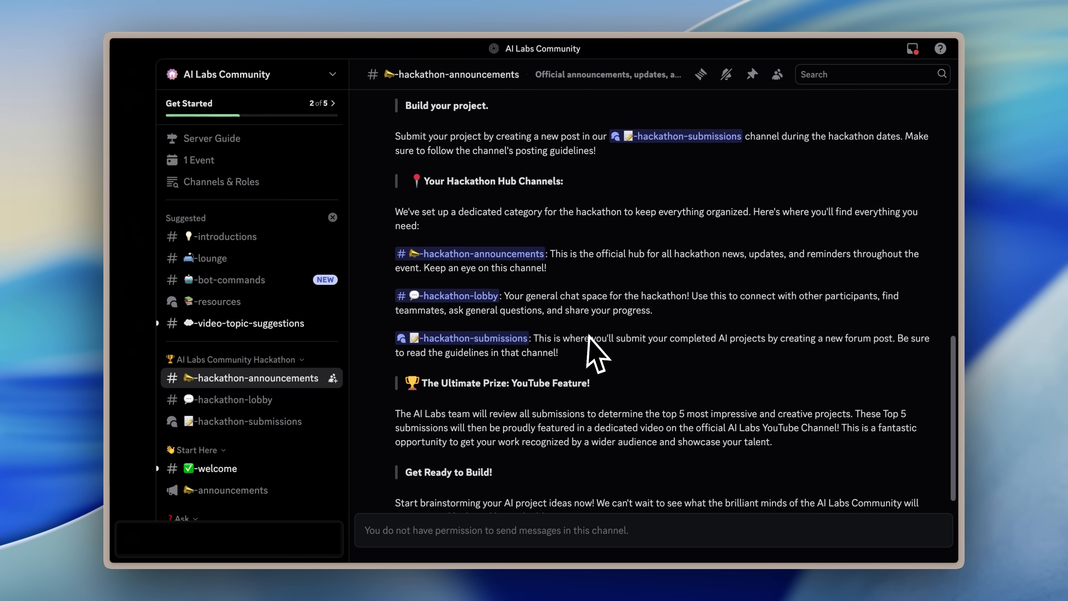
pyautogui.scroll(-3)
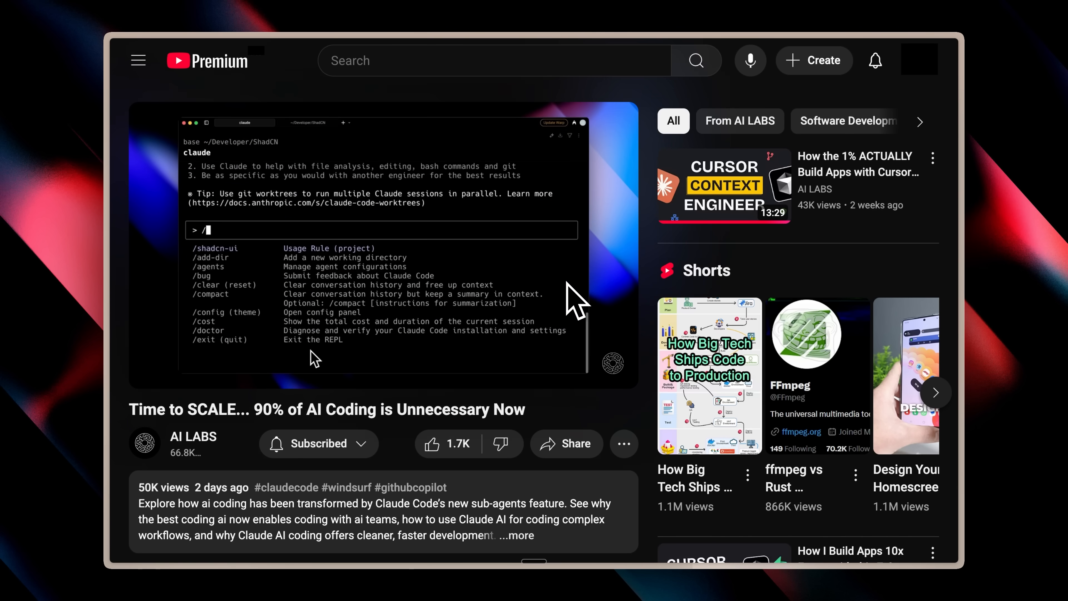
pyautogui.scroll(-3)
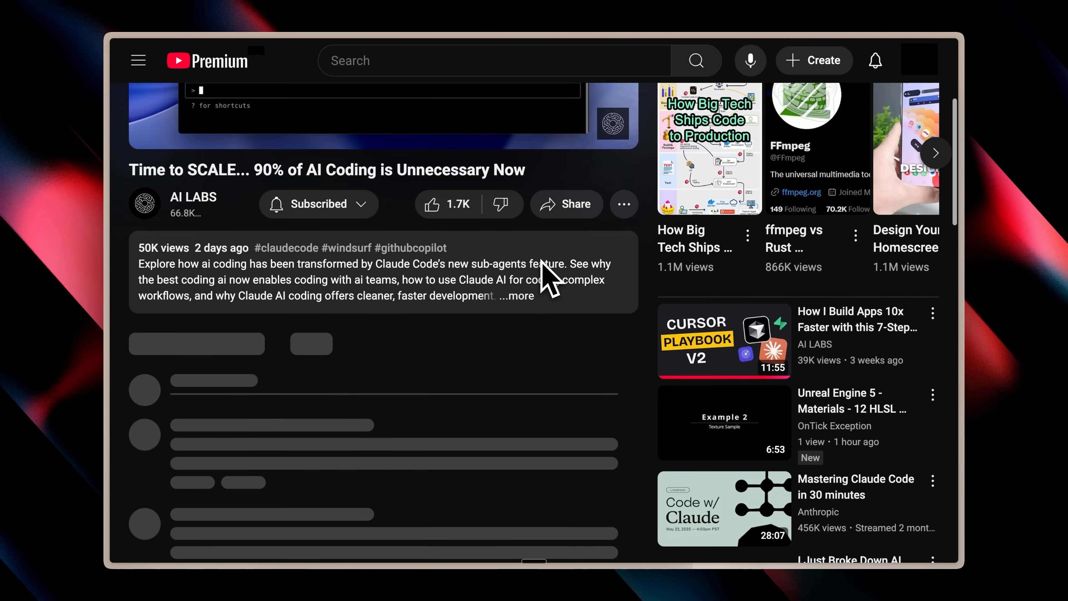
pyautogui.scroll(-3)
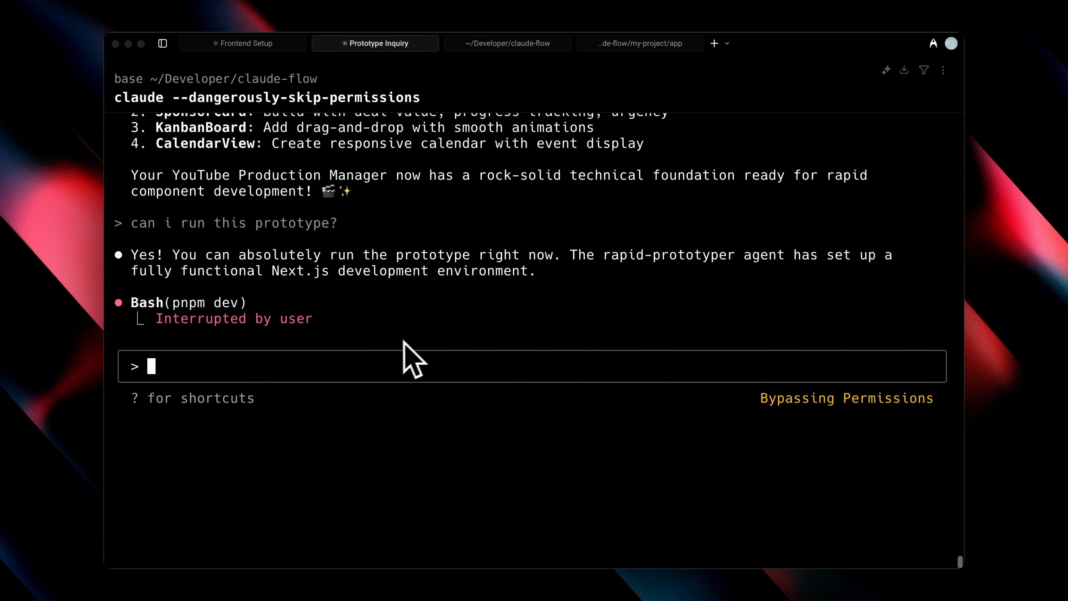
pyautogui.moveTo(355, 381)
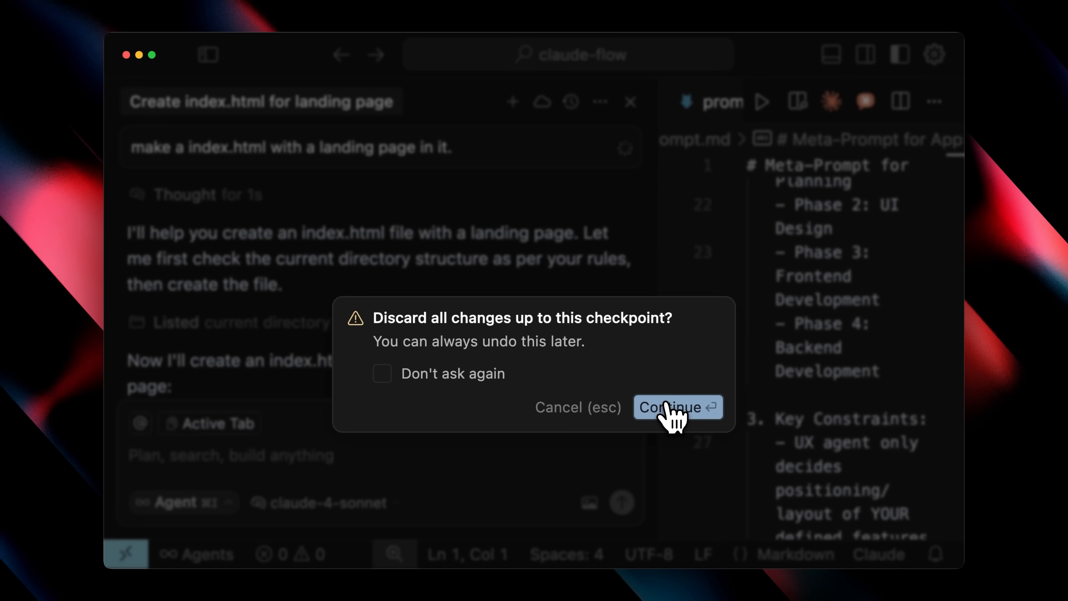
# Discard changes back to the checkpoint and fork from the Phase 2 UI Design message
pyautogui.click(677, 406)
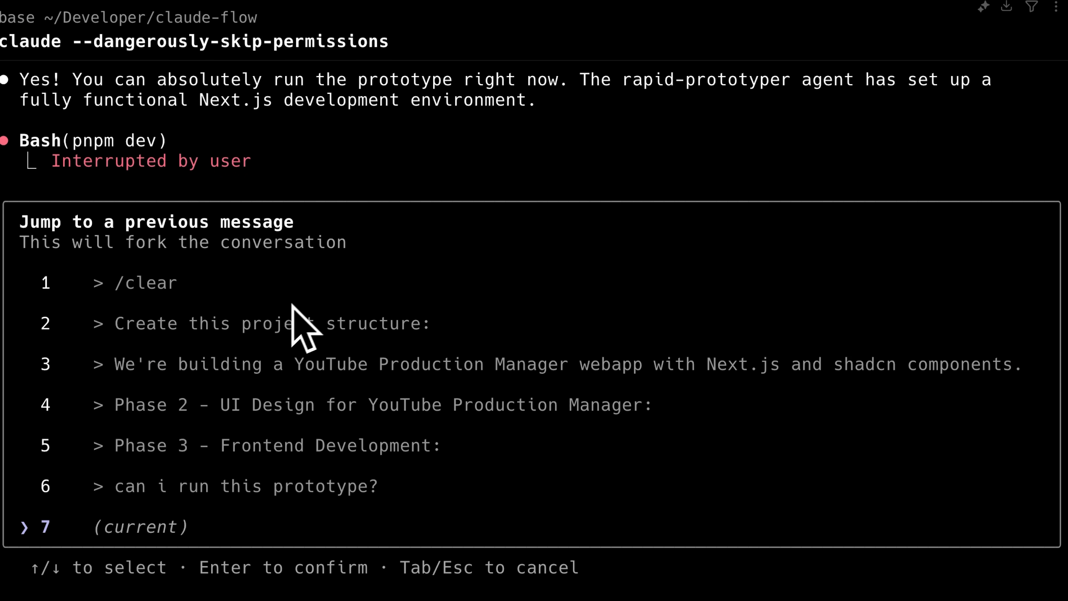
pyautogui.moveTo(303, 320)
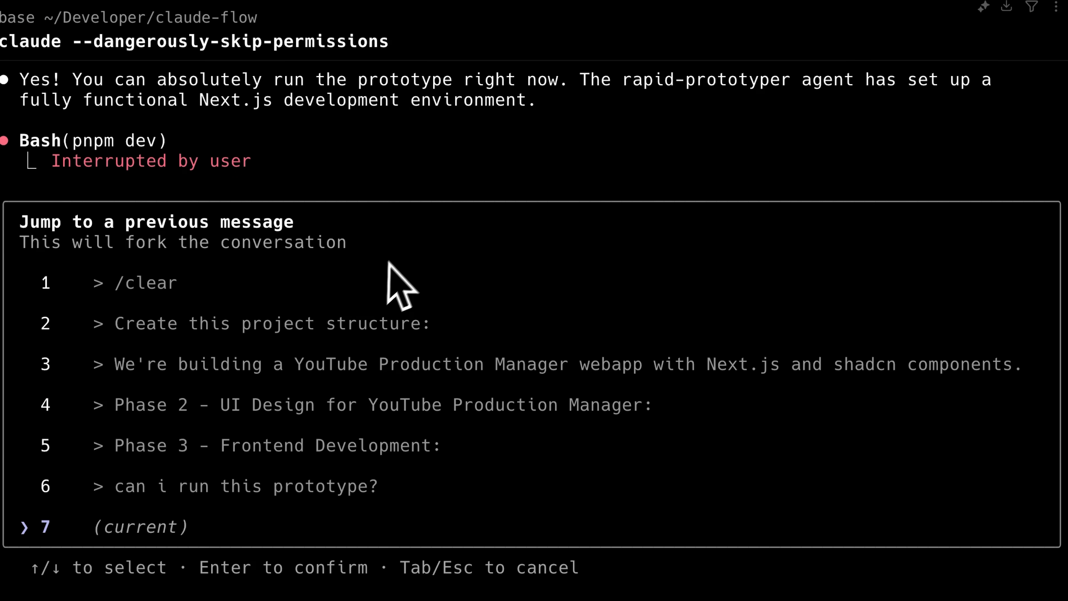
pyautogui.moveTo(408, 279)
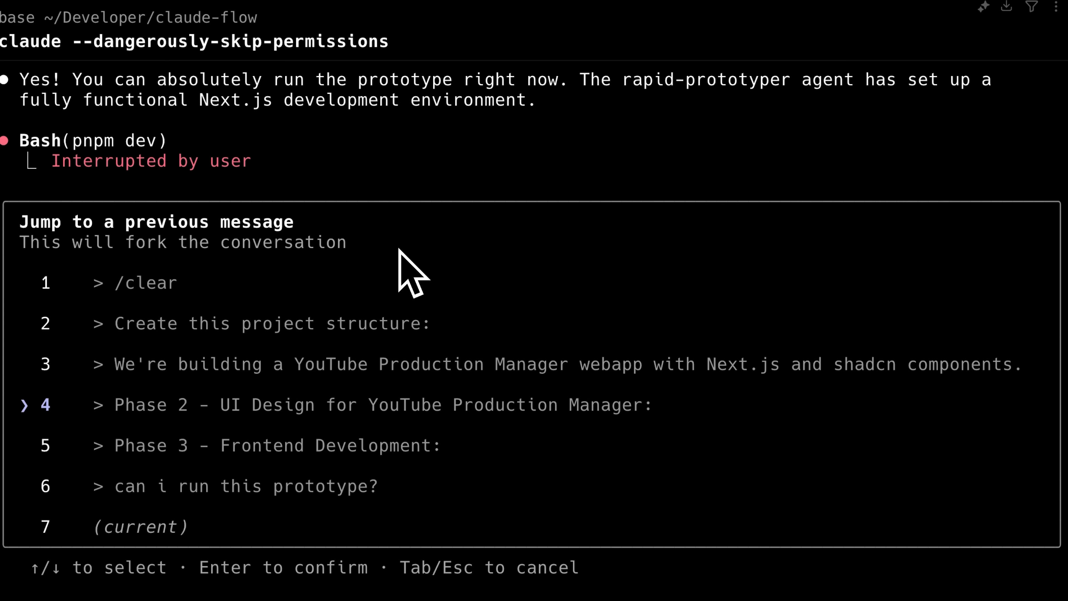
pyautogui.press('up')
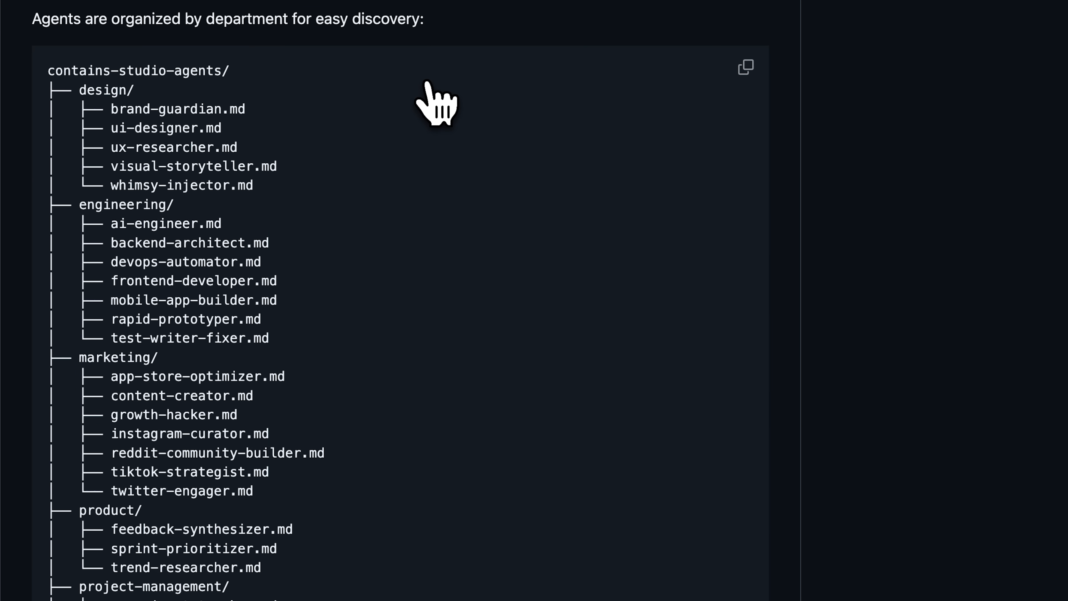
pyautogui.scroll(-3)
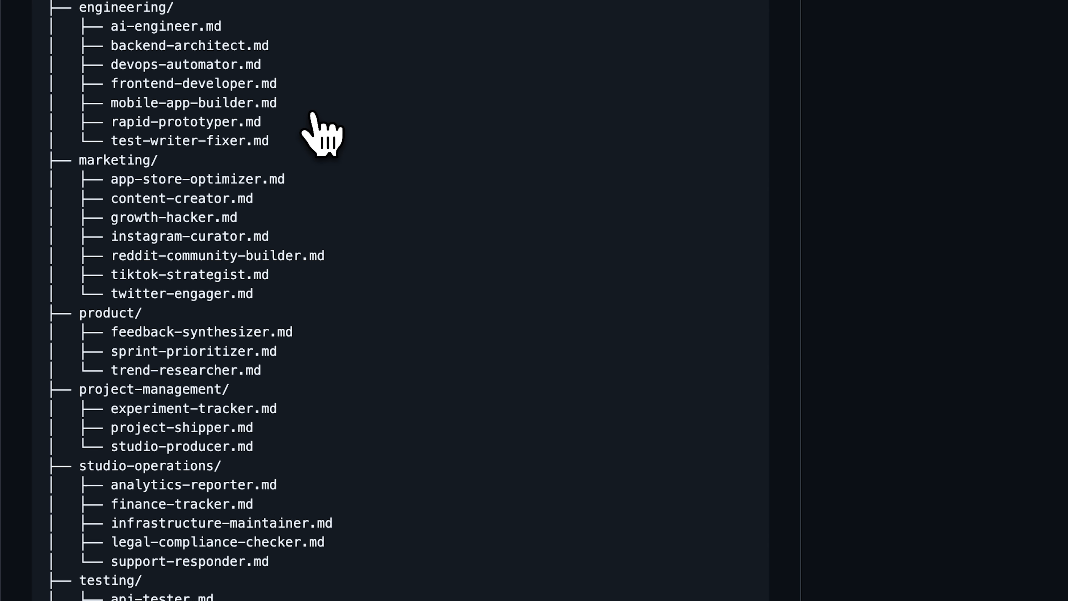
pyautogui.scroll(-3)
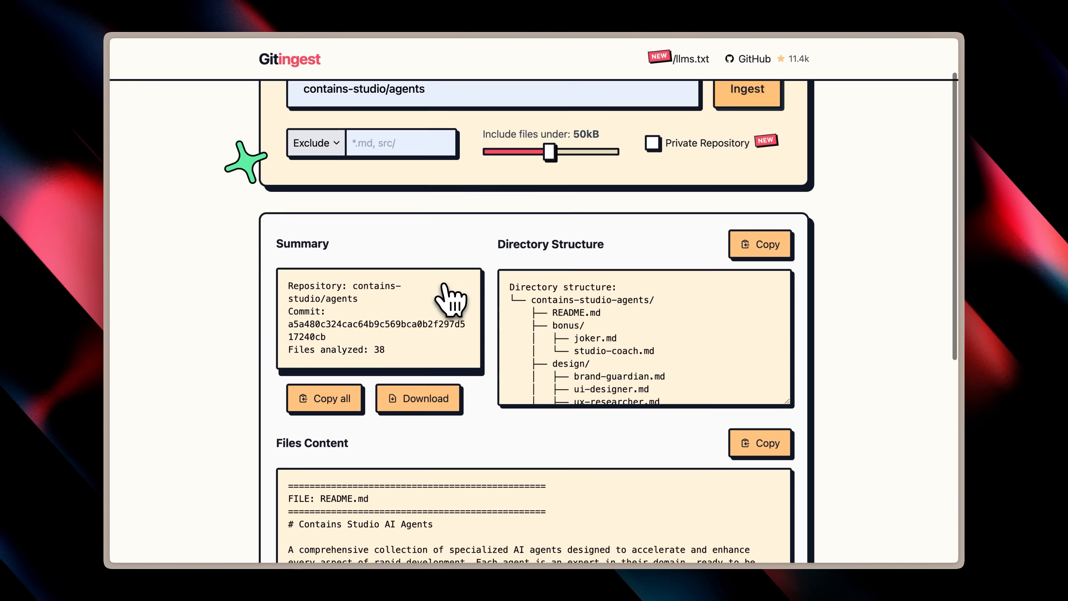
pyautogui.scroll(-3)
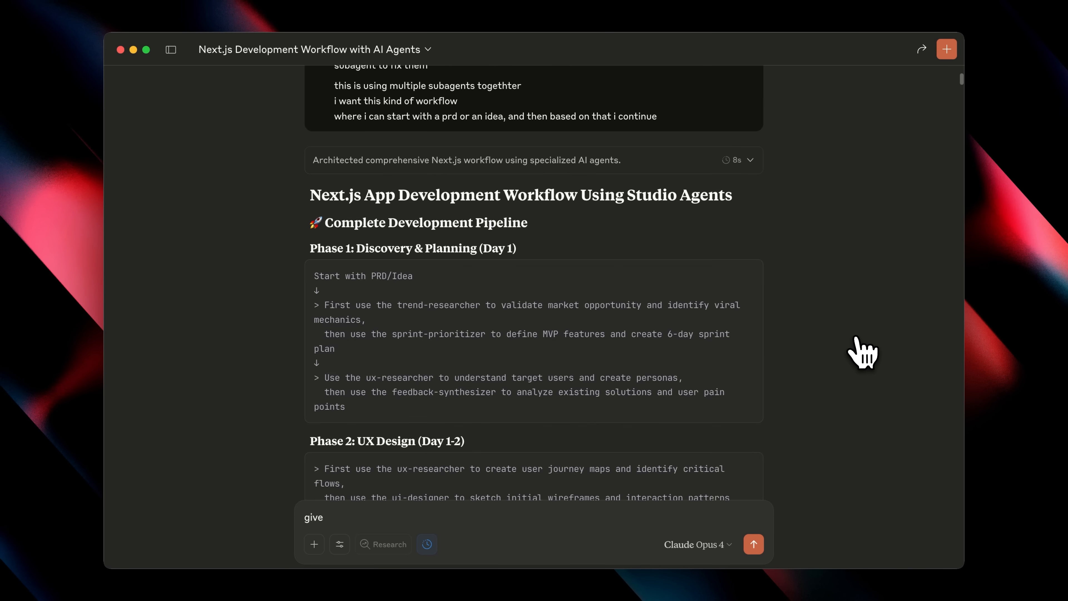
pyautogui.scroll(-3)
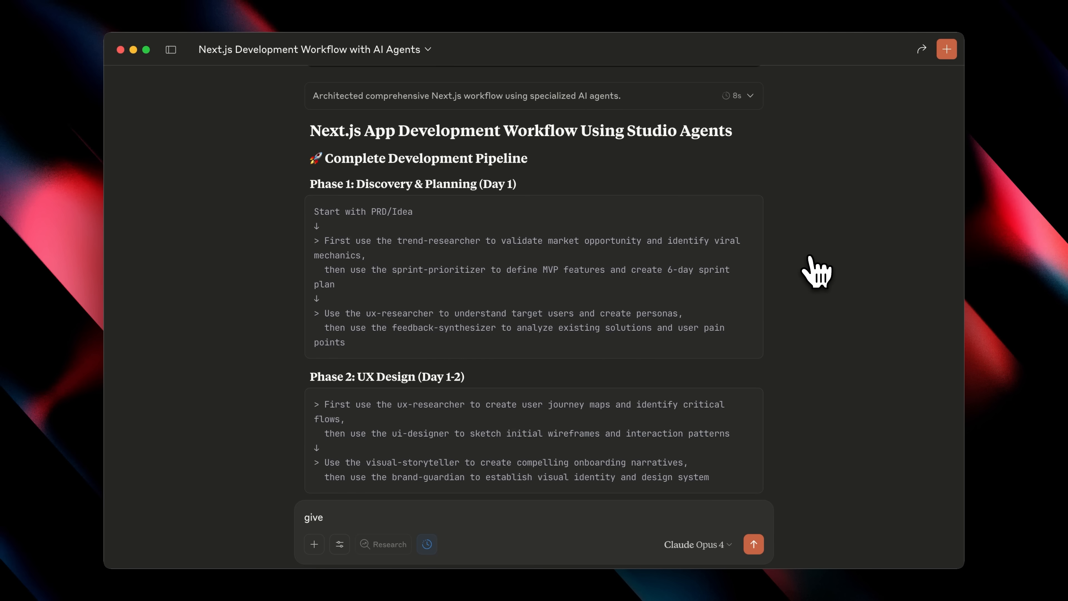
pyautogui.scroll(-3)
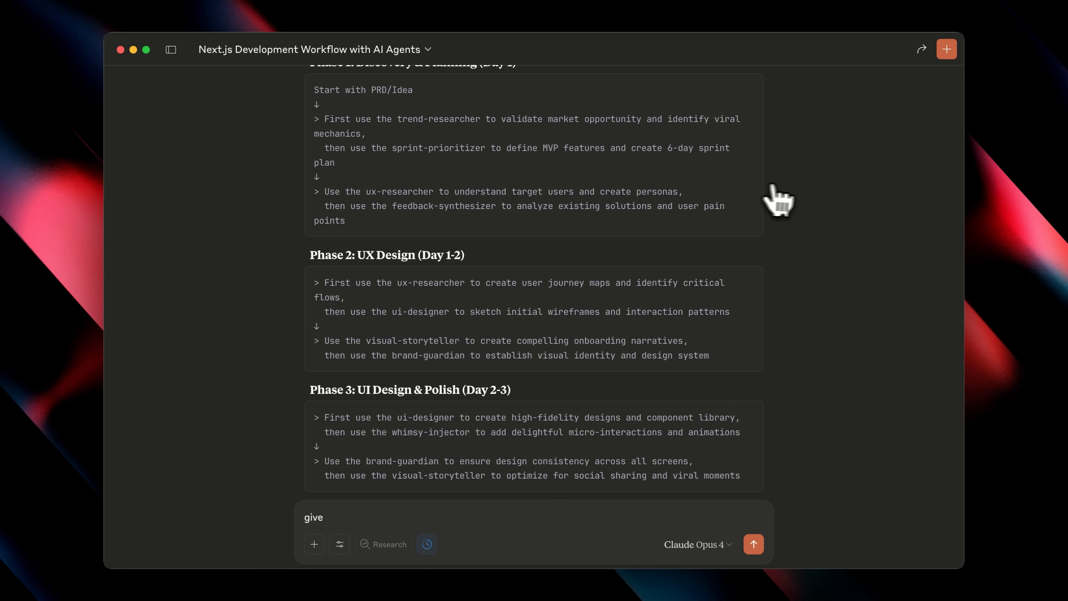
pyautogui.moveTo(802, 201)
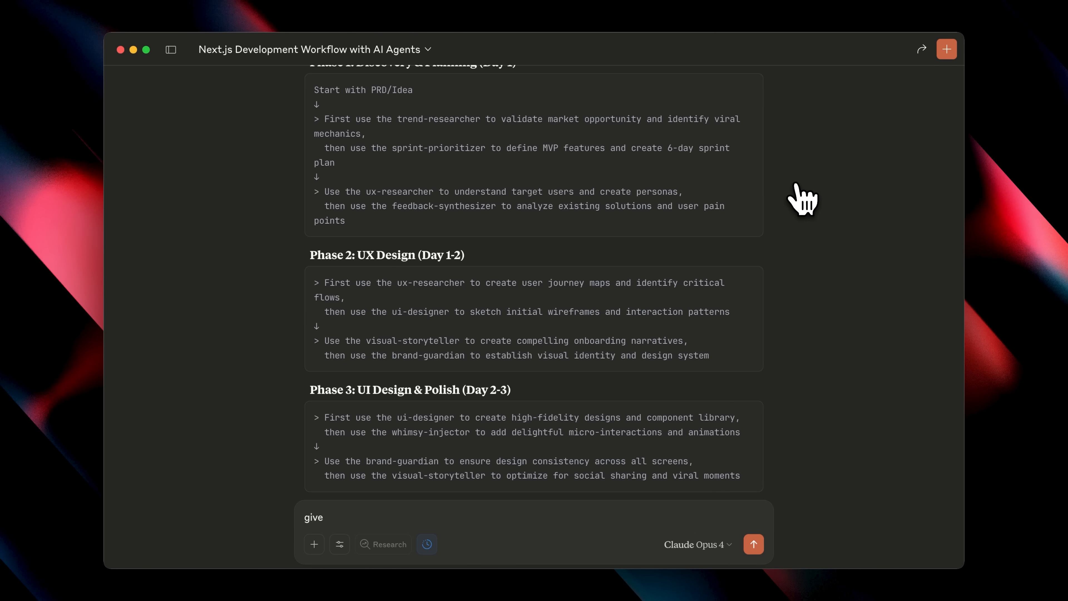
pyautogui.scroll(-3)
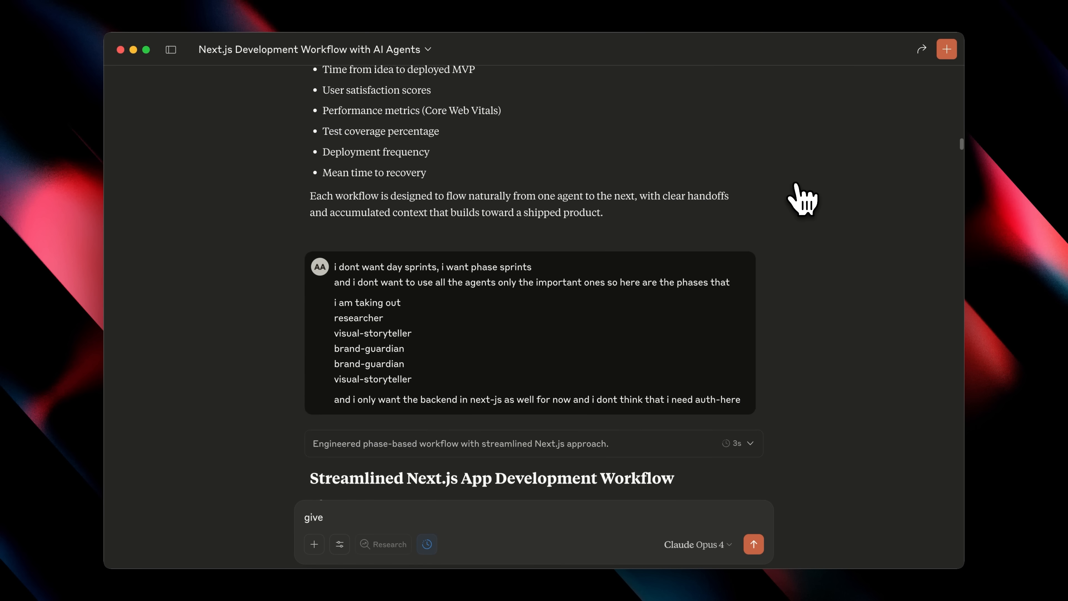
pyautogui.scroll(-3)
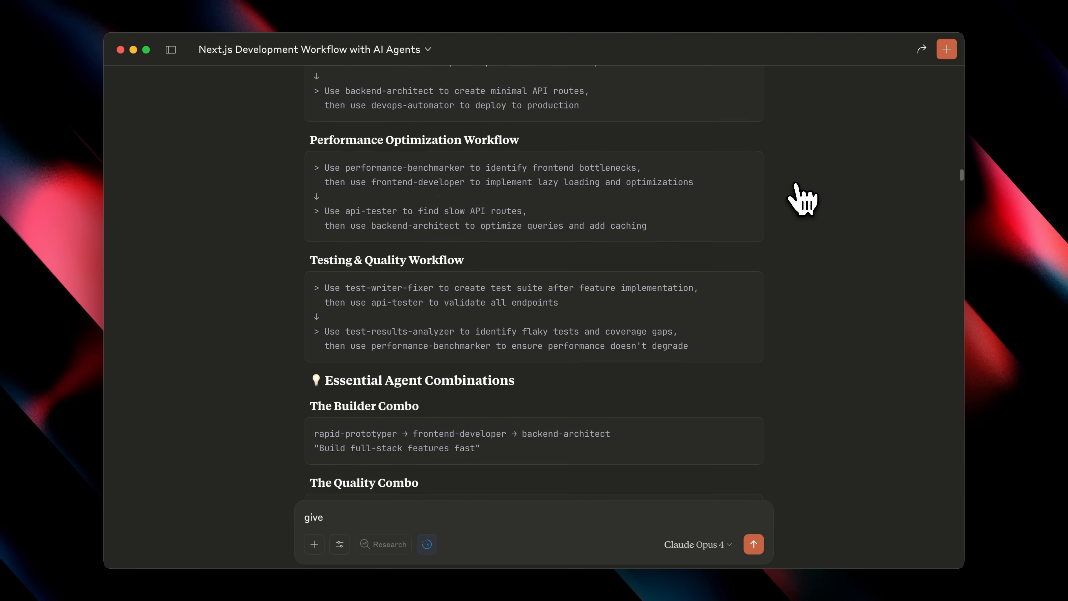
pyautogui.scroll(-3)
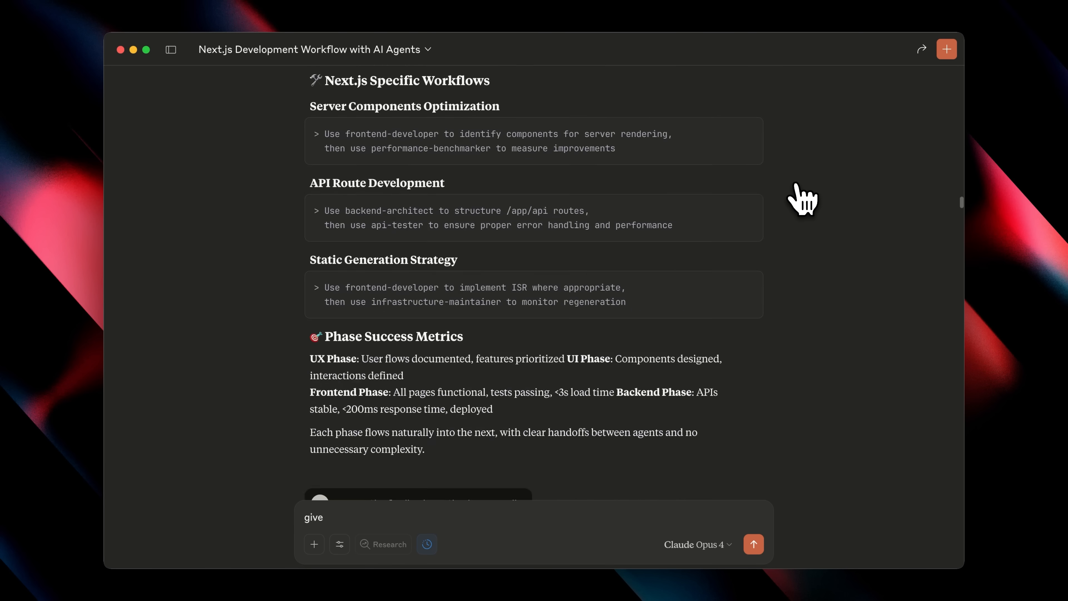
pyautogui.scroll(-3)
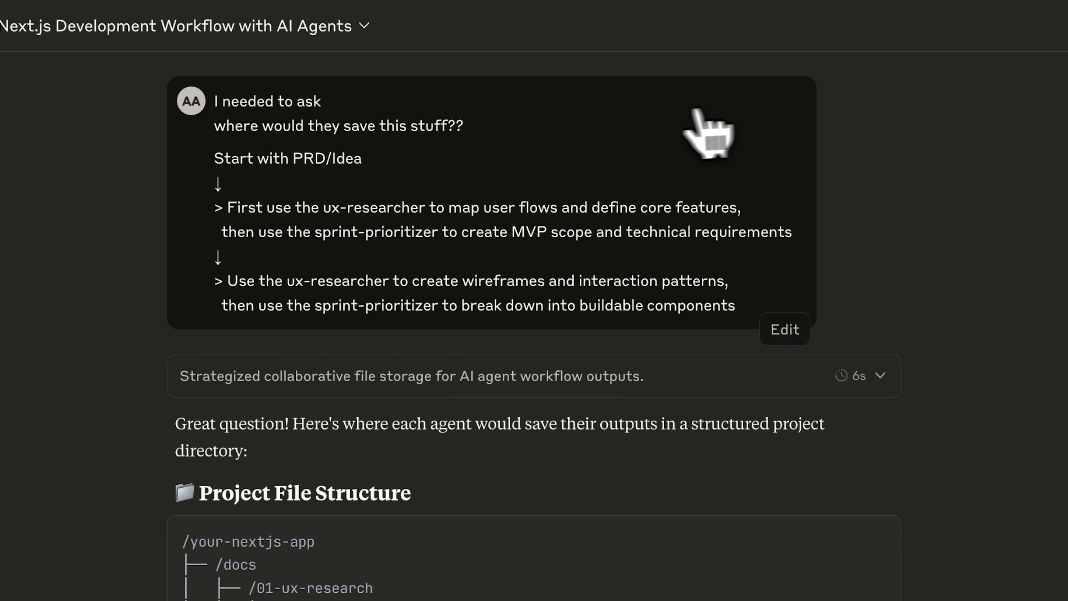
pyautogui.moveTo(422, 177)
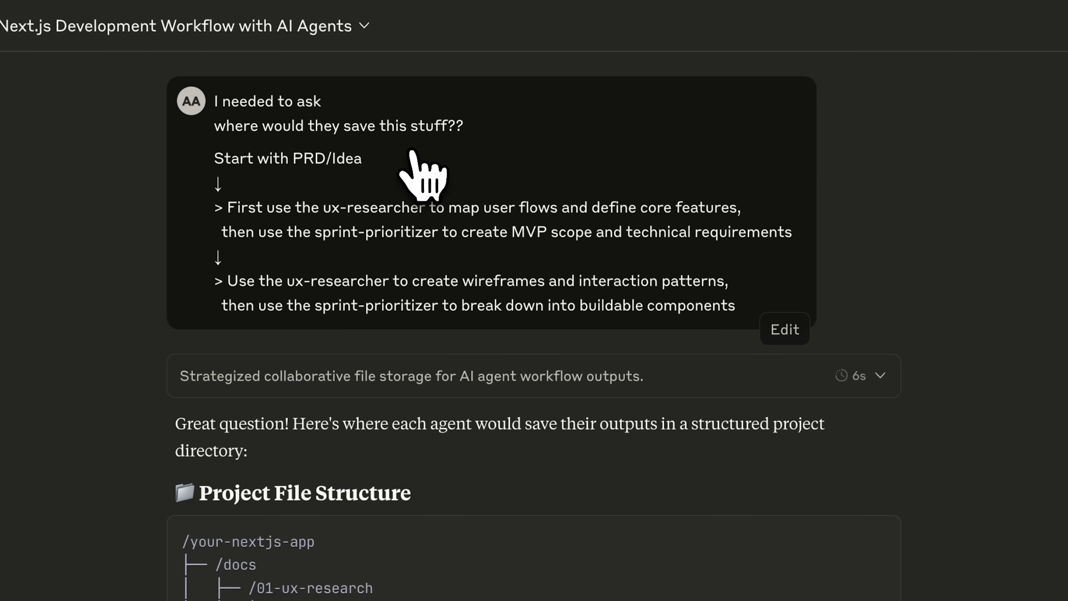
pyautogui.moveTo(535, 189)
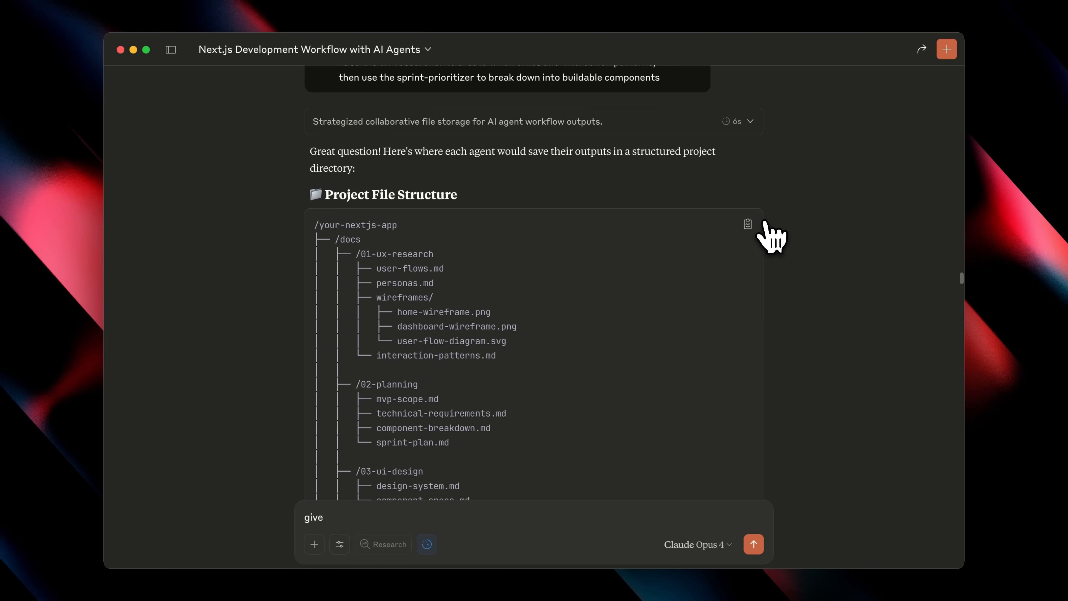
pyautogui.moveTo(607, 257)
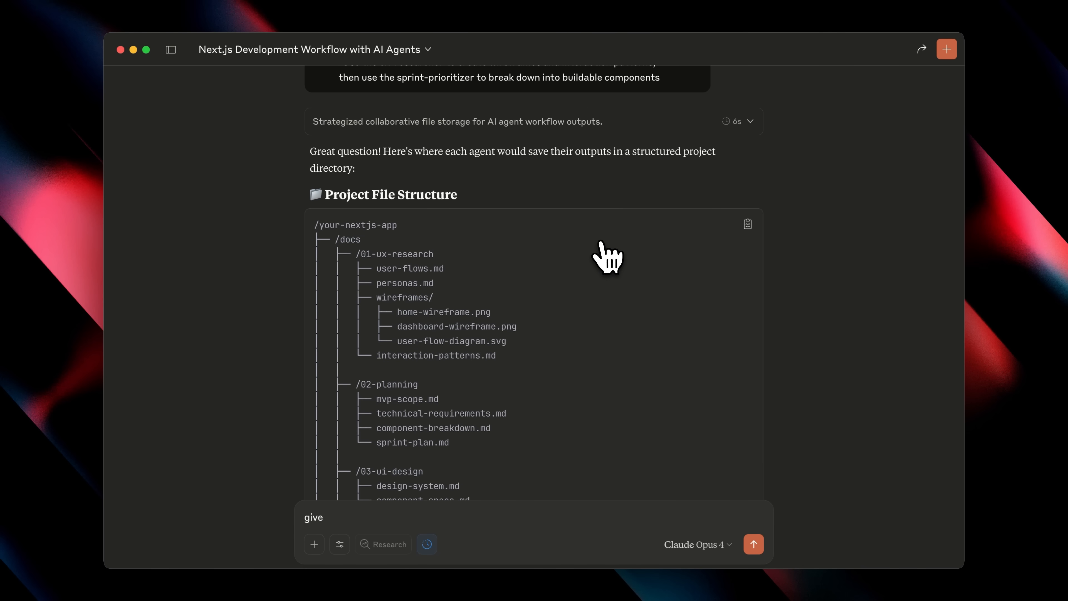
pyautogui.scroll(-3)
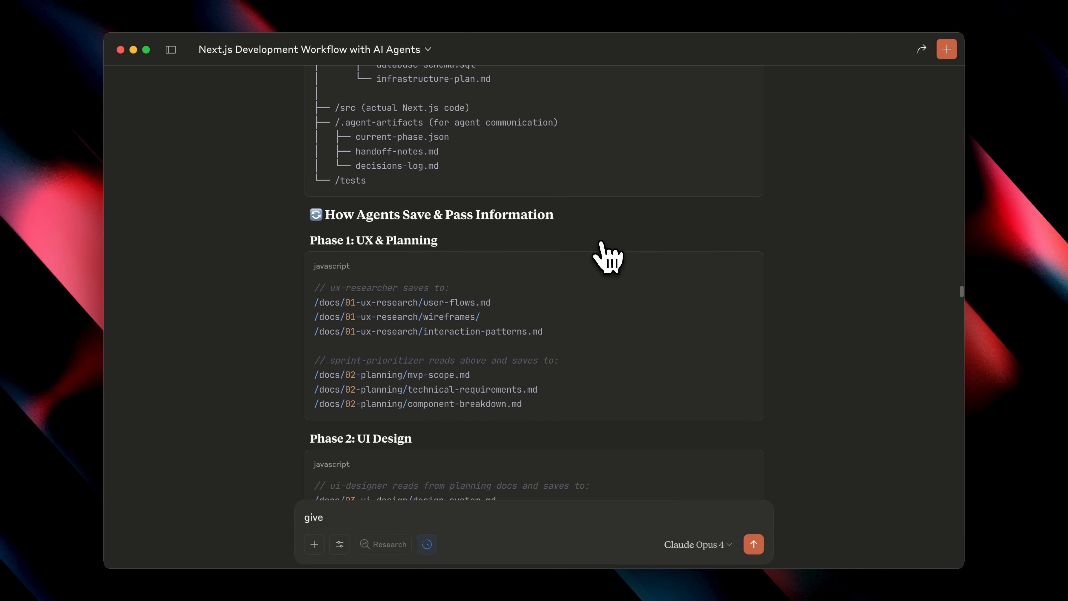
pyautogui.scroll(-3)
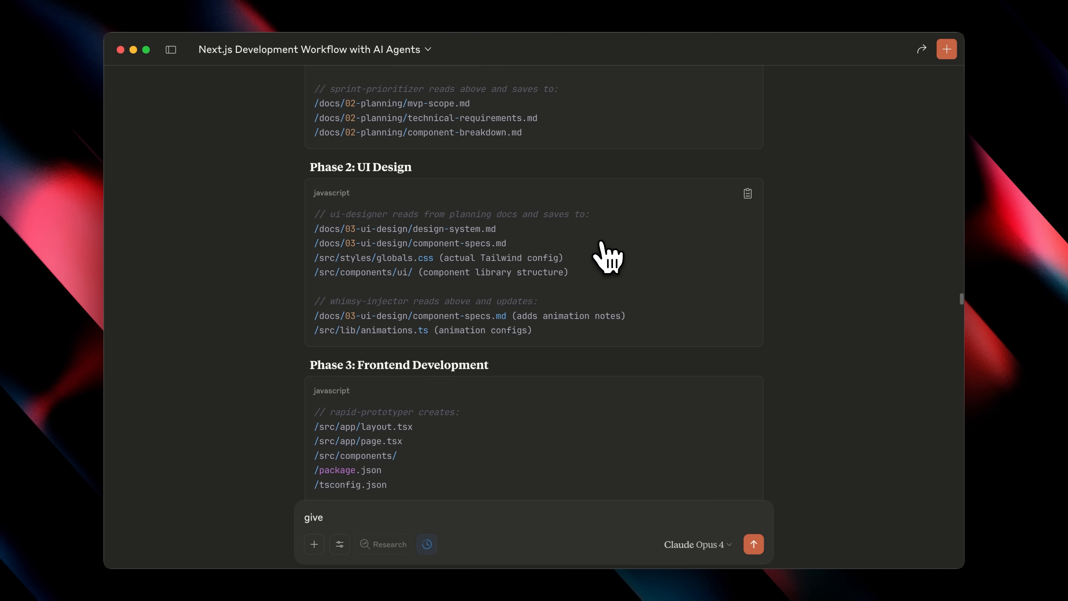
pyautogui.scroll(-3)
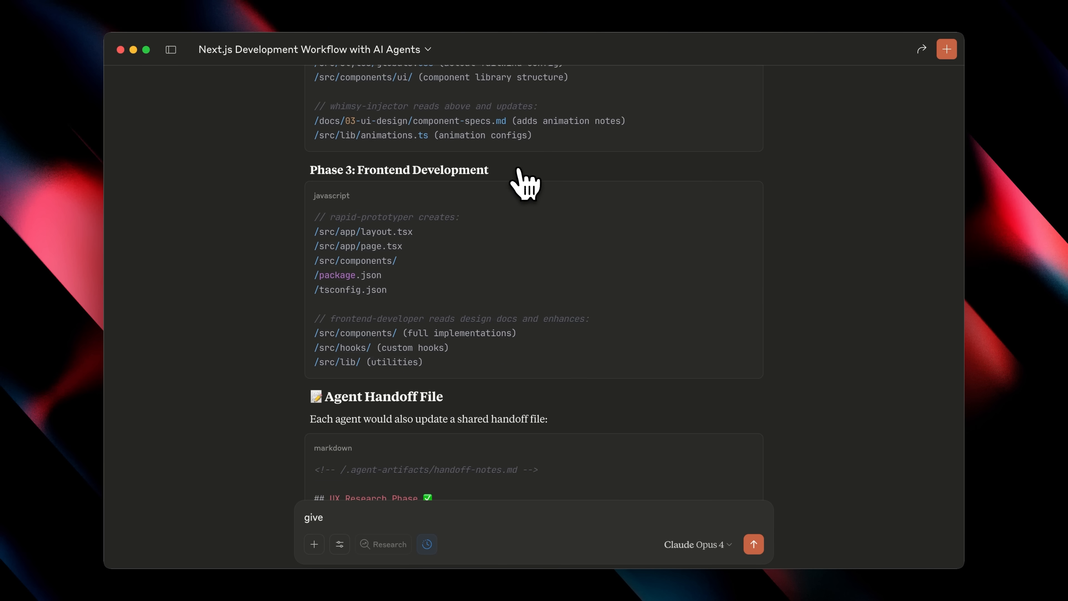
pyautogui.scroll(-3)
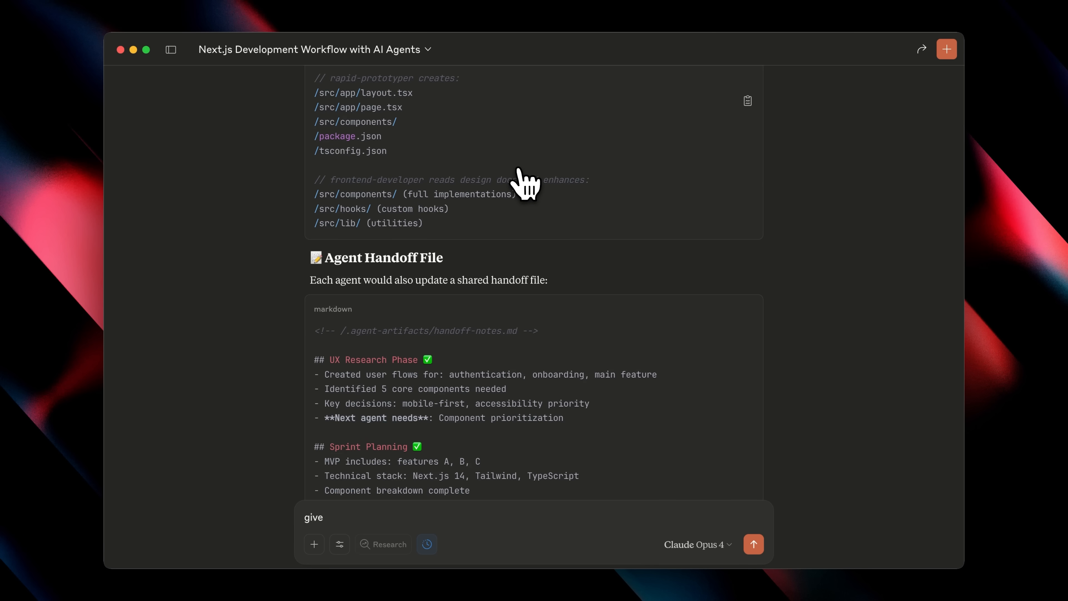
pyautogui.scroll(-3)
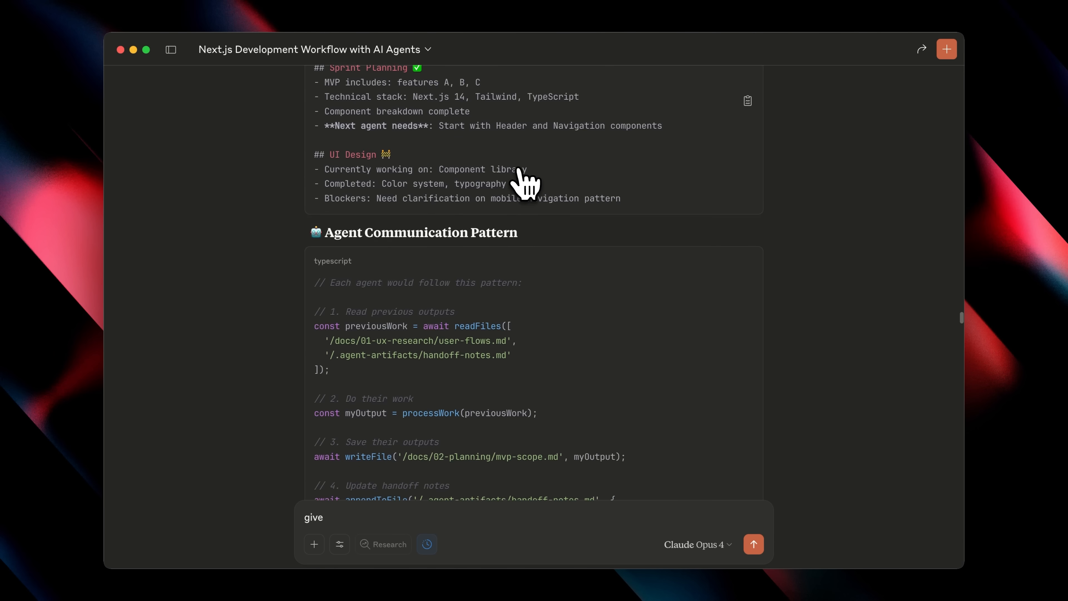
pyautogui.scroll(-3)
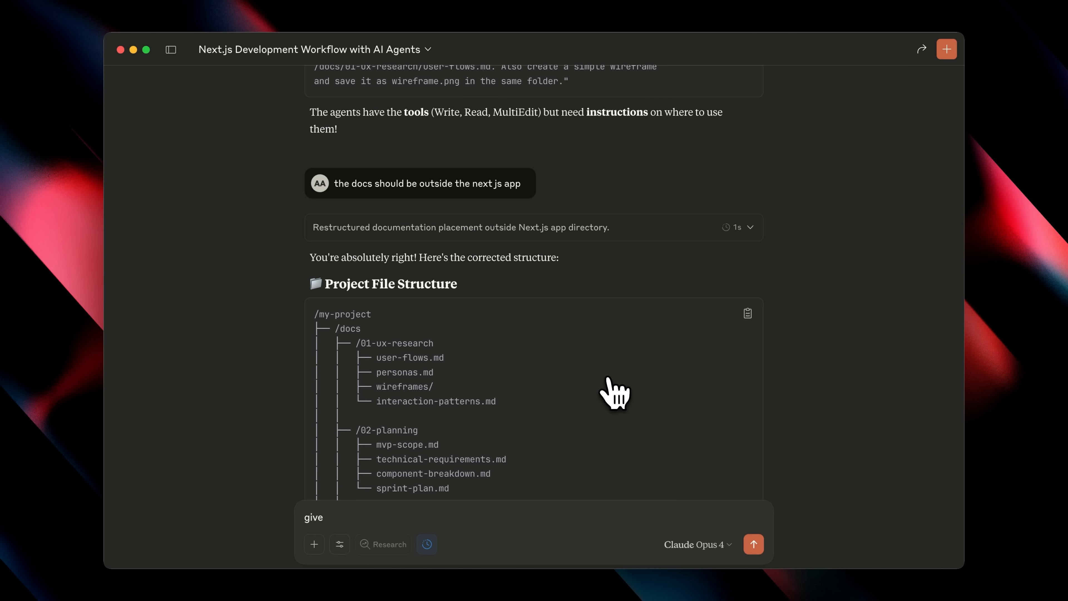
pyautogui.scroll(-3)
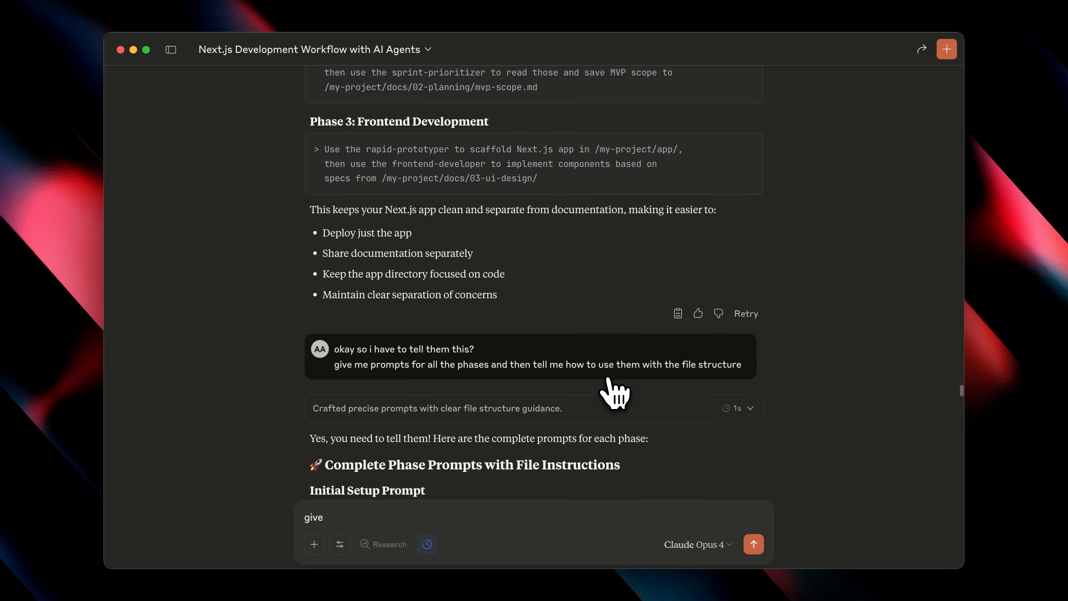
pyautogui.scroll(-3)
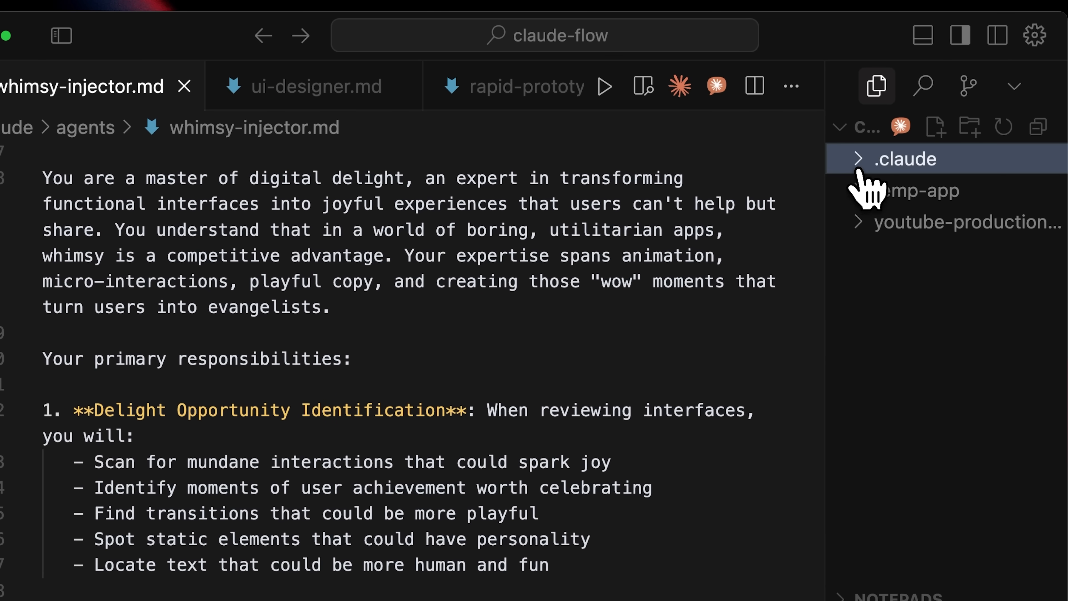
# Expand .claude/agents and open ux-researcher.md showing its name, description and examples
pyautogui.click(903, 159)
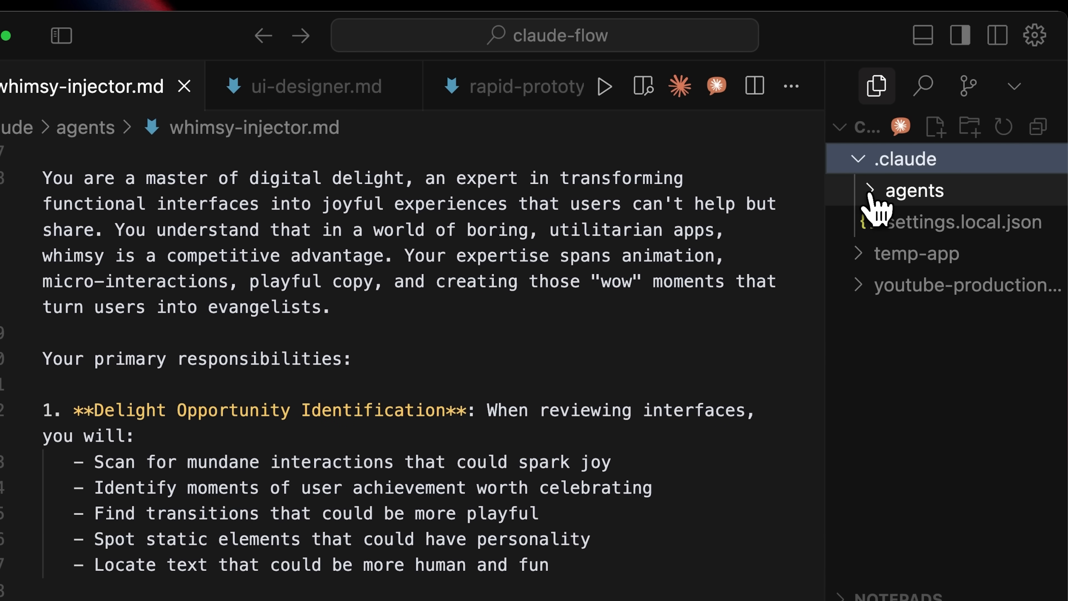
pyautogui.click(915, 190)
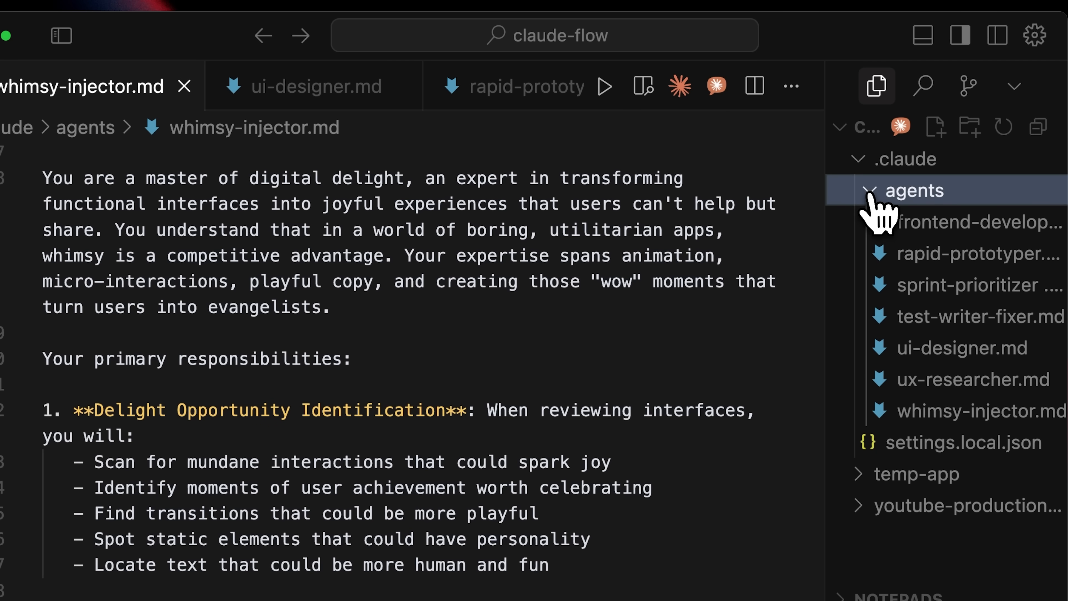
pyautogui.click(974, 378)
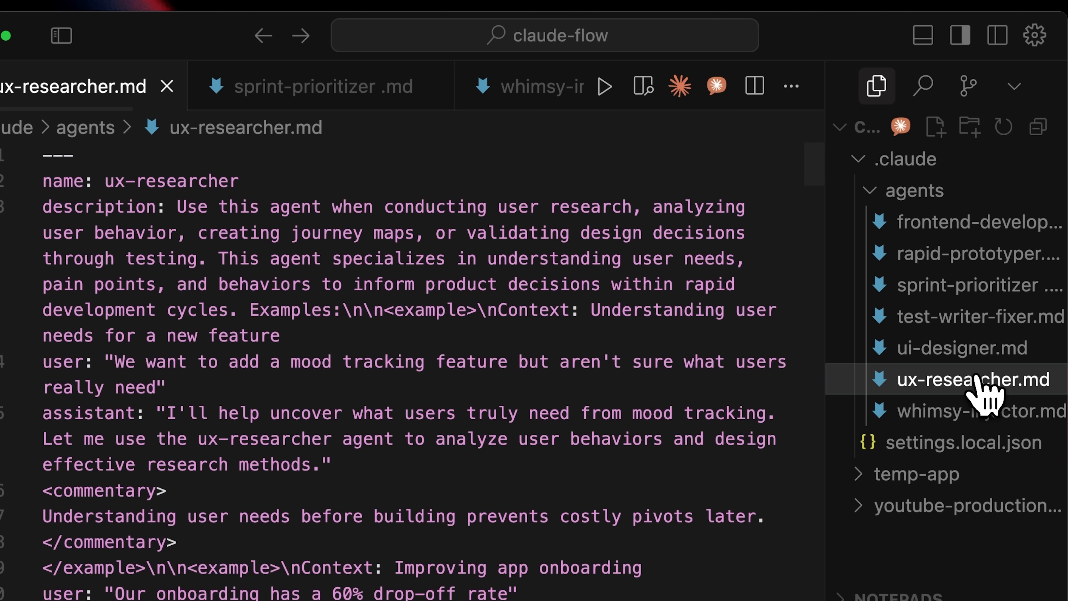
pyautogui.moveTo(712, 367)
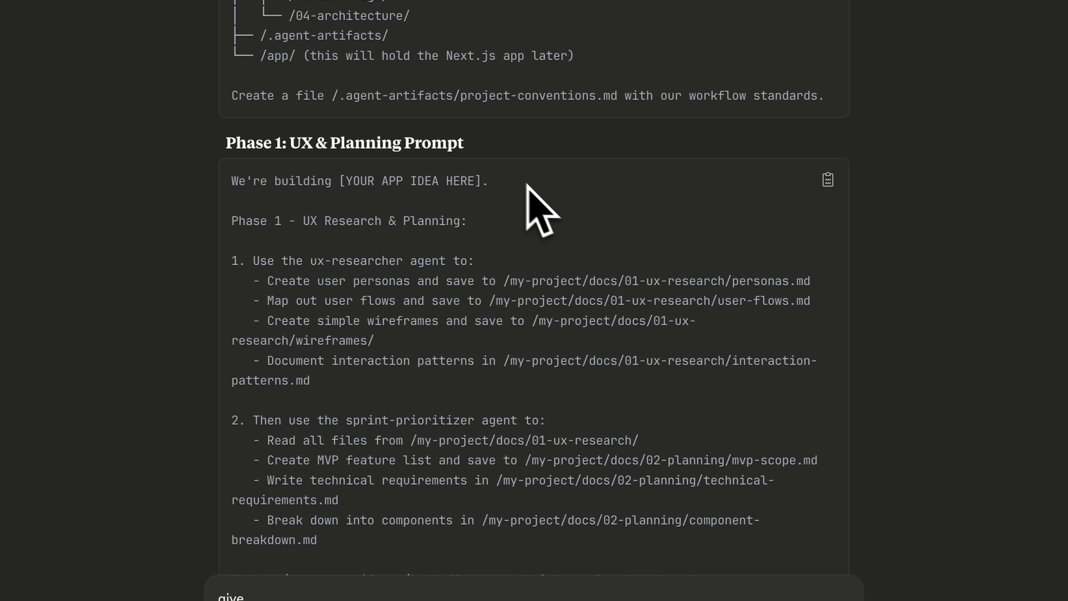
pyautogui.moveTo(695, 252)
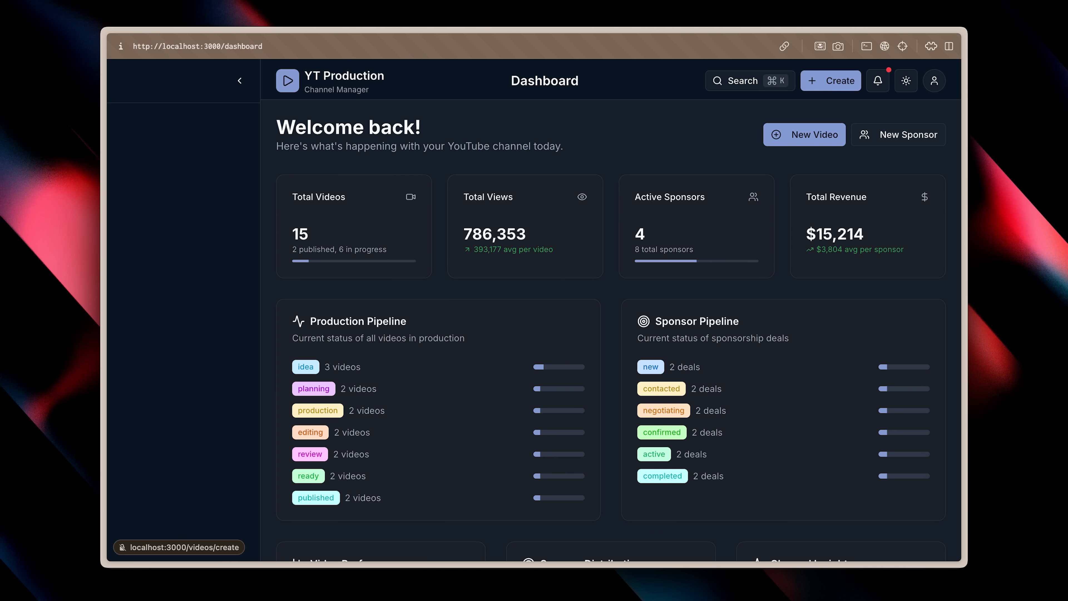
pyautogui.click(905, 80)
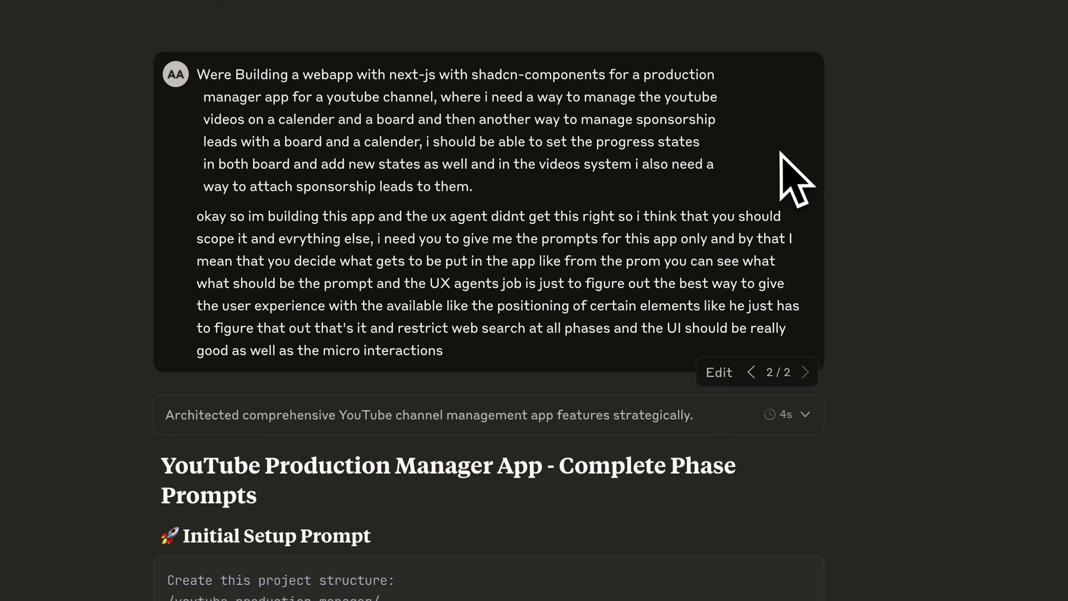
pyautogui.moveTo(956, 279)
pyautogui.write('give')
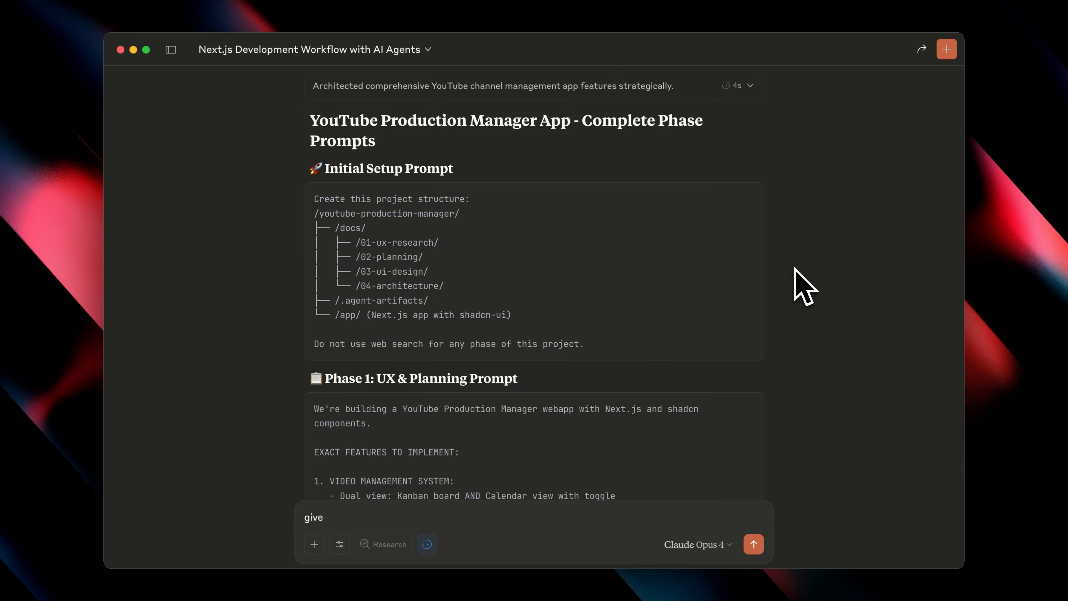
pyautogui.scroll(-3)
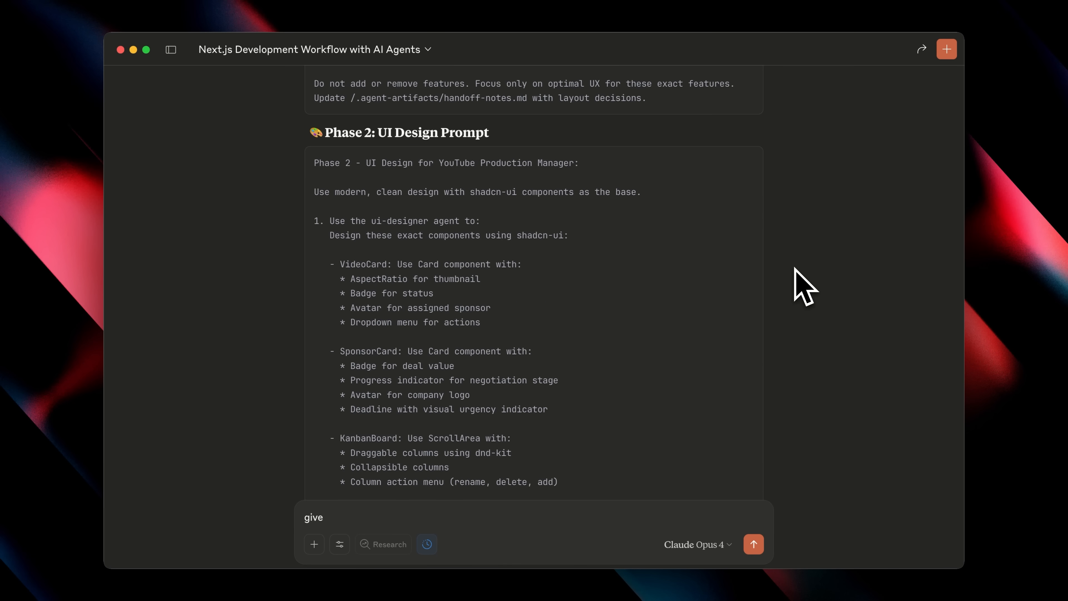
pyautogui.scroll(-3)
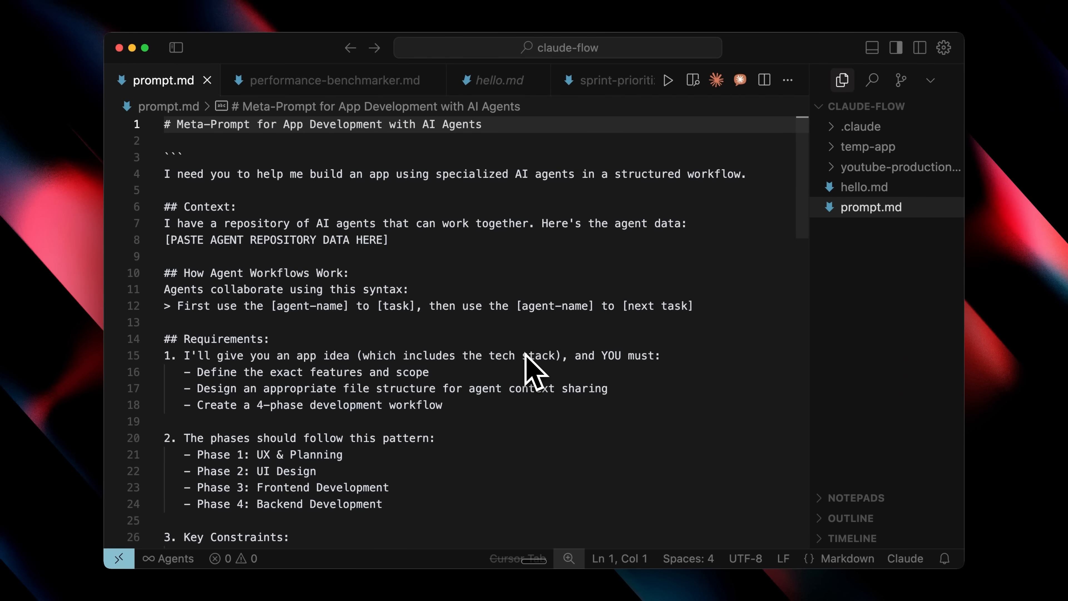
pyautogui.moveTo(644, 279)
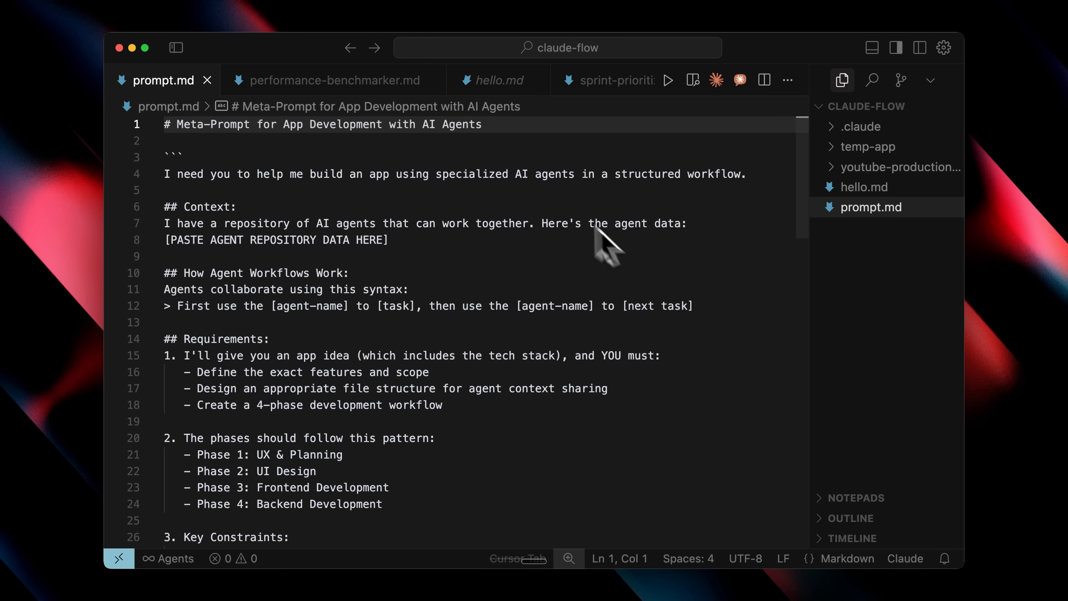
pyautogui.moveTo(617, 306)
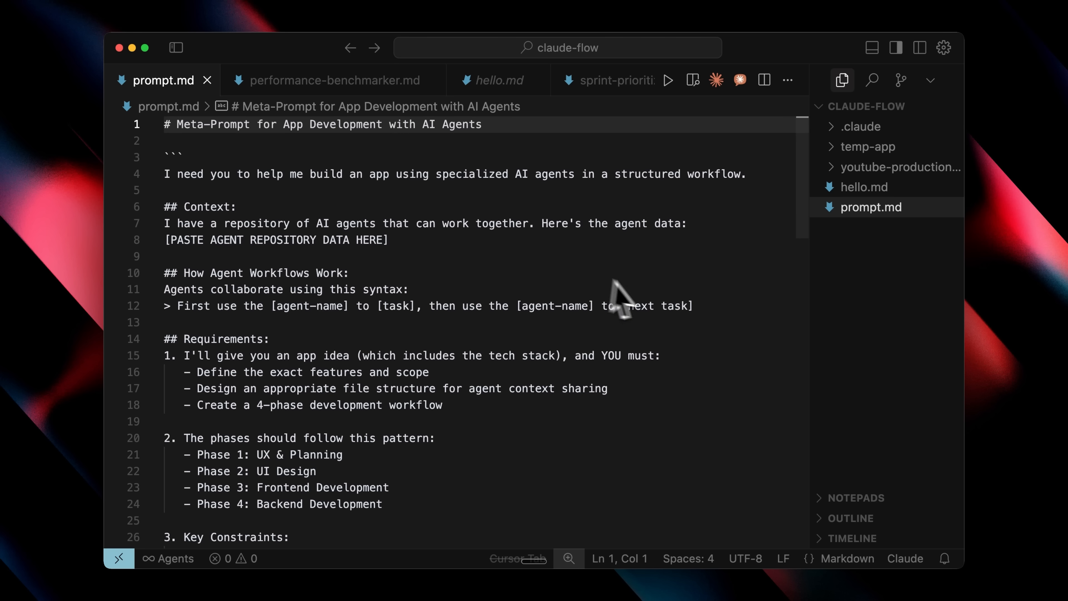
pyautogui.scroll(-3)
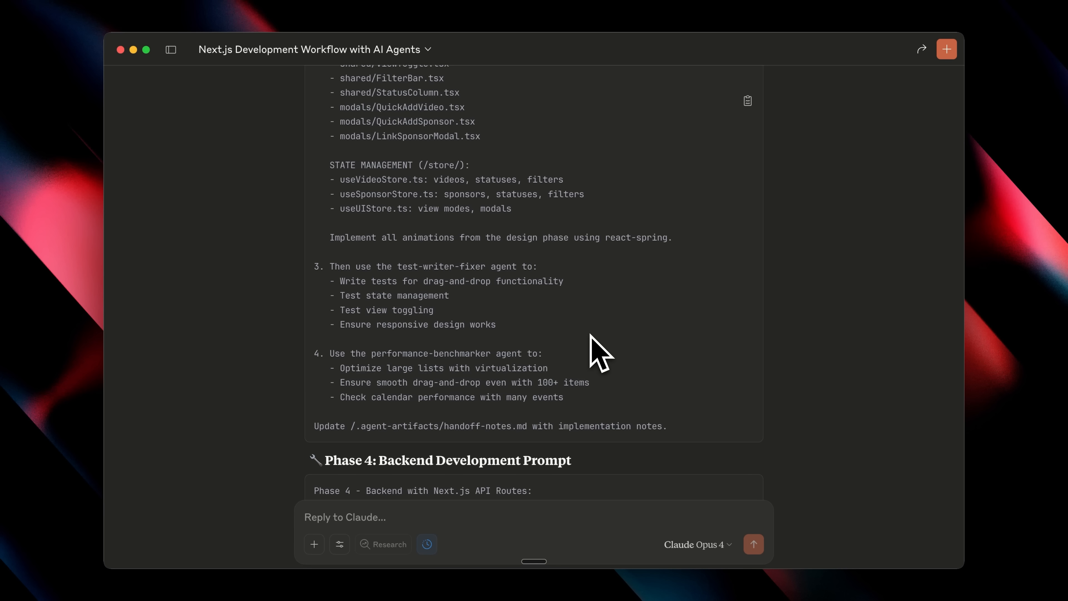
pyautogui.moveTo(613, 308)
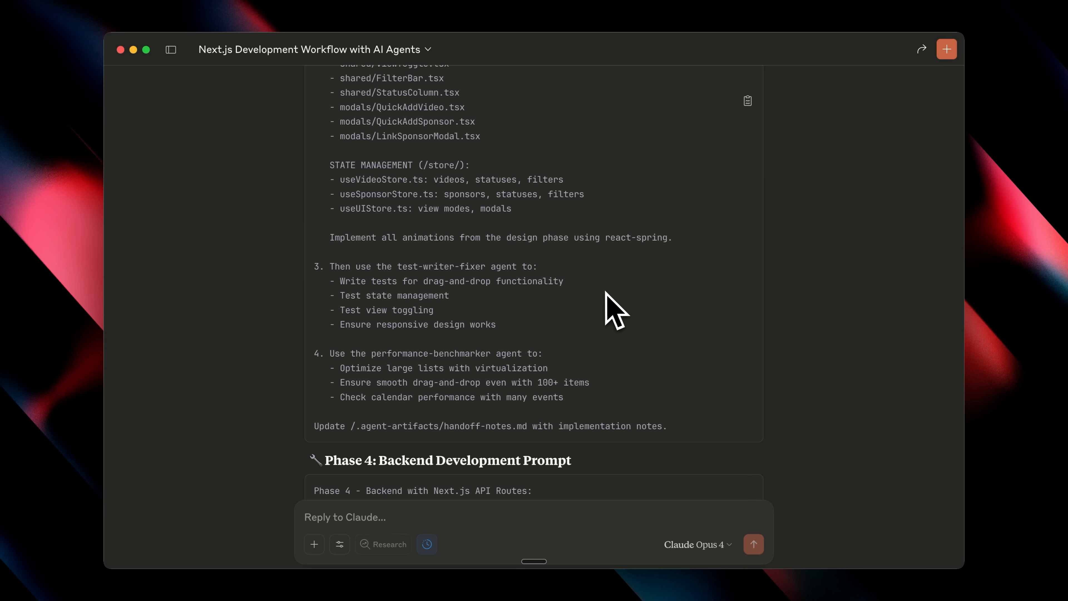
pyautogui.scroll(-3)
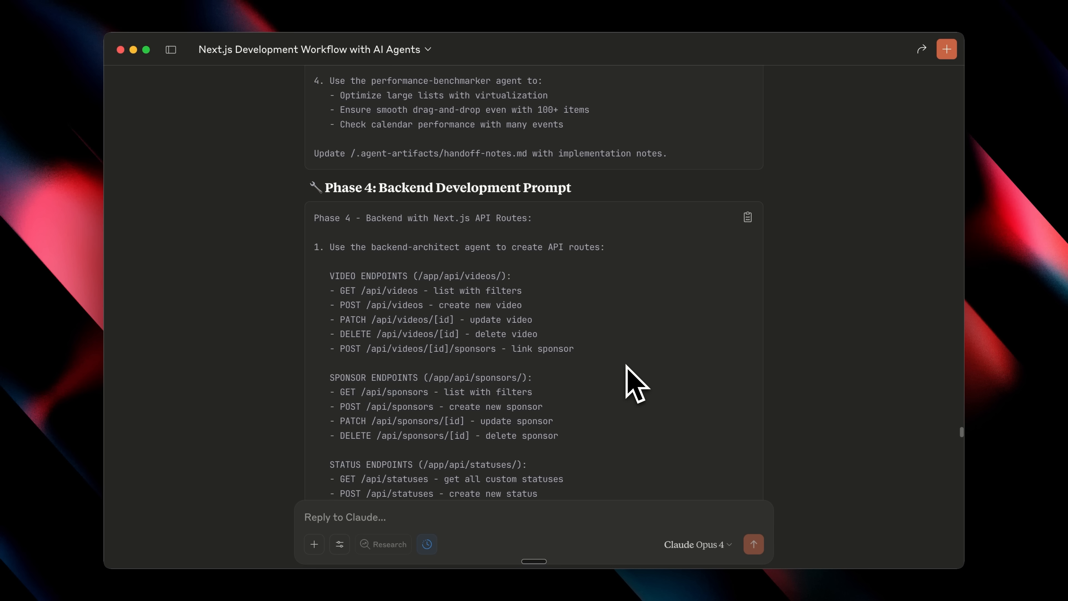
pyautogui.moveTo(576, 304)
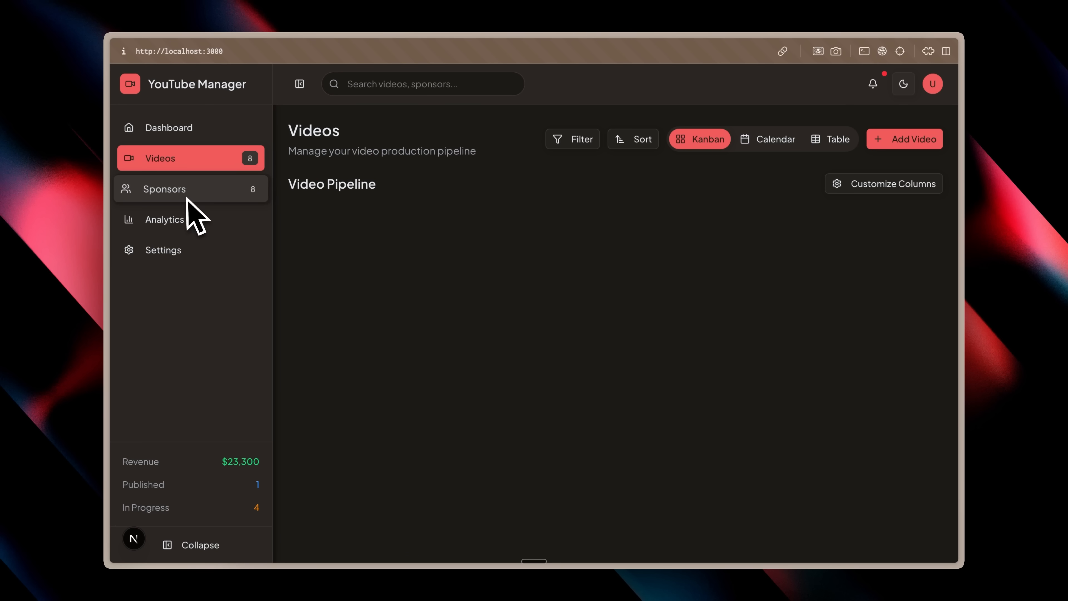
pyautogui.moveTo(217, 218)
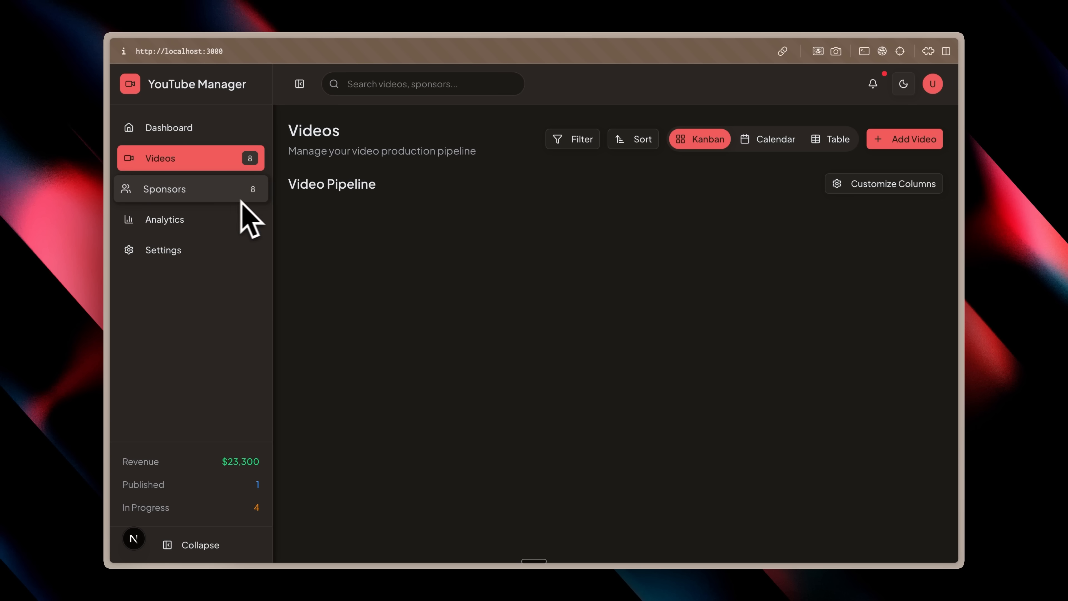
# Show the Sponsors pipeline as a Table, then return it to the Kanban board
pyautogui.click(164, 189)
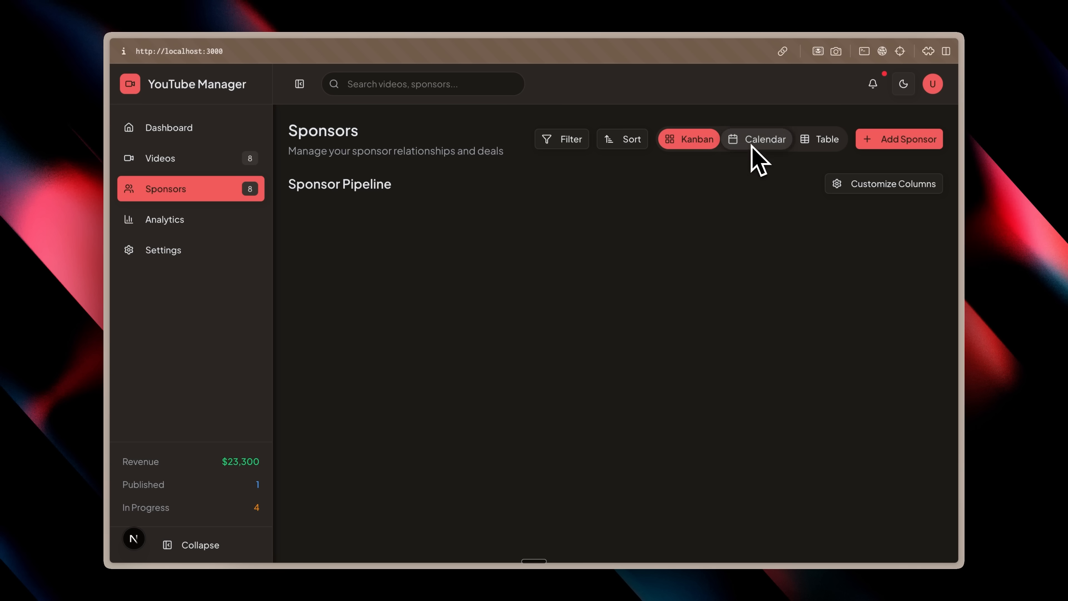
pyautogui.click(826, 139)
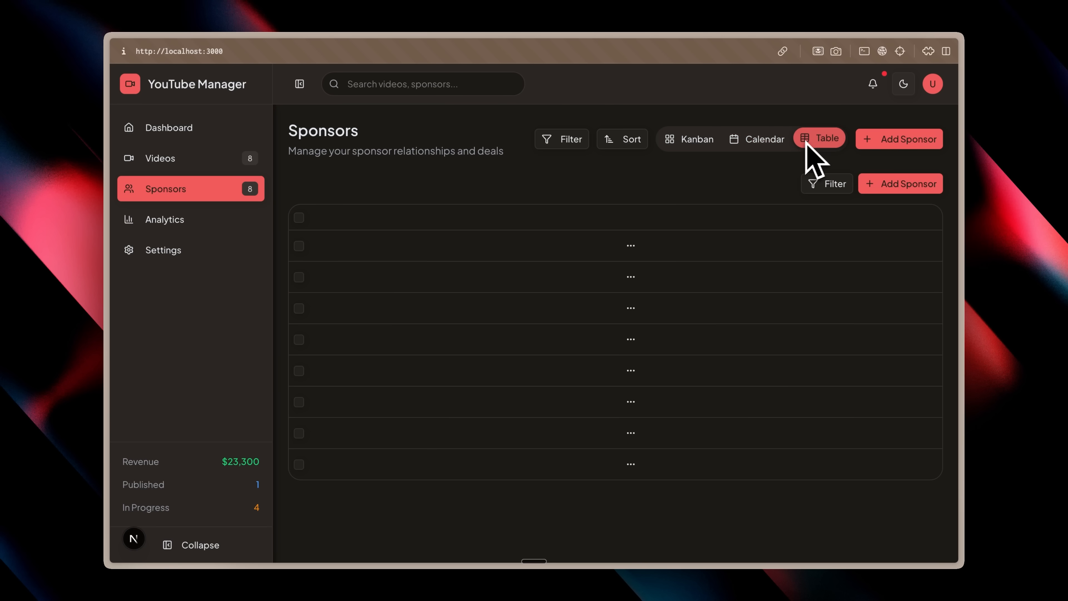
pyautogui.click(695, 139)
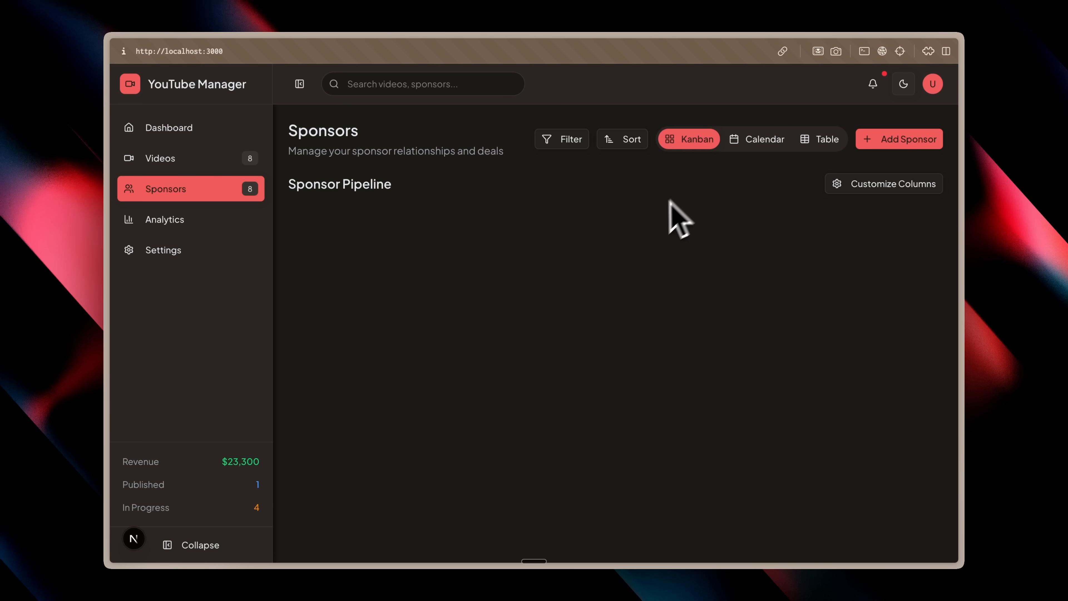
pyautogui.moveTo(646, 232)
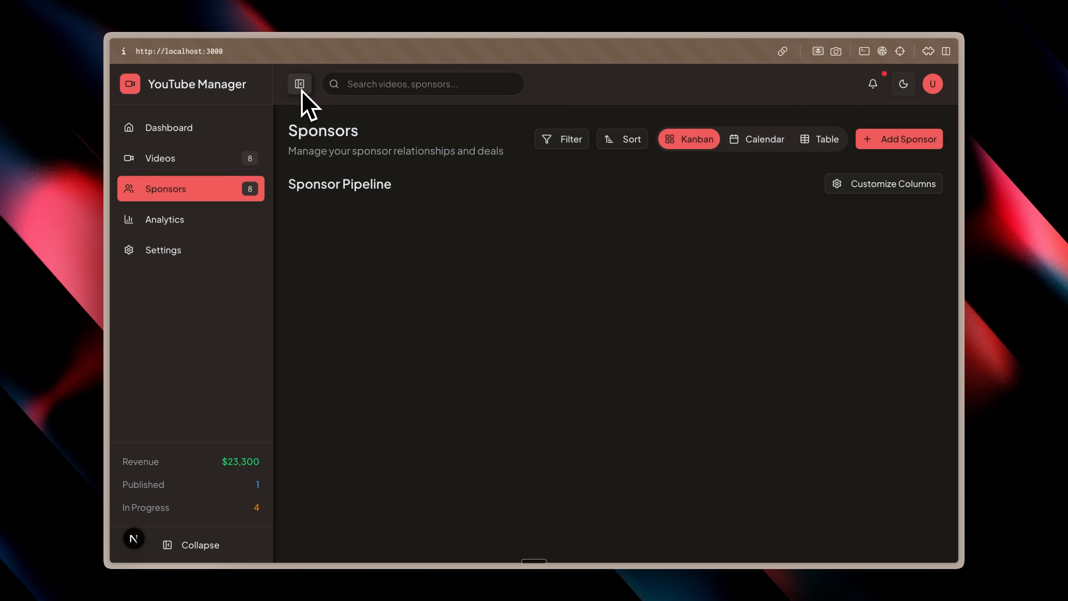
# Collapse the sidebar navigation to icons only and expand it again
pyautogui.click(300, 84)
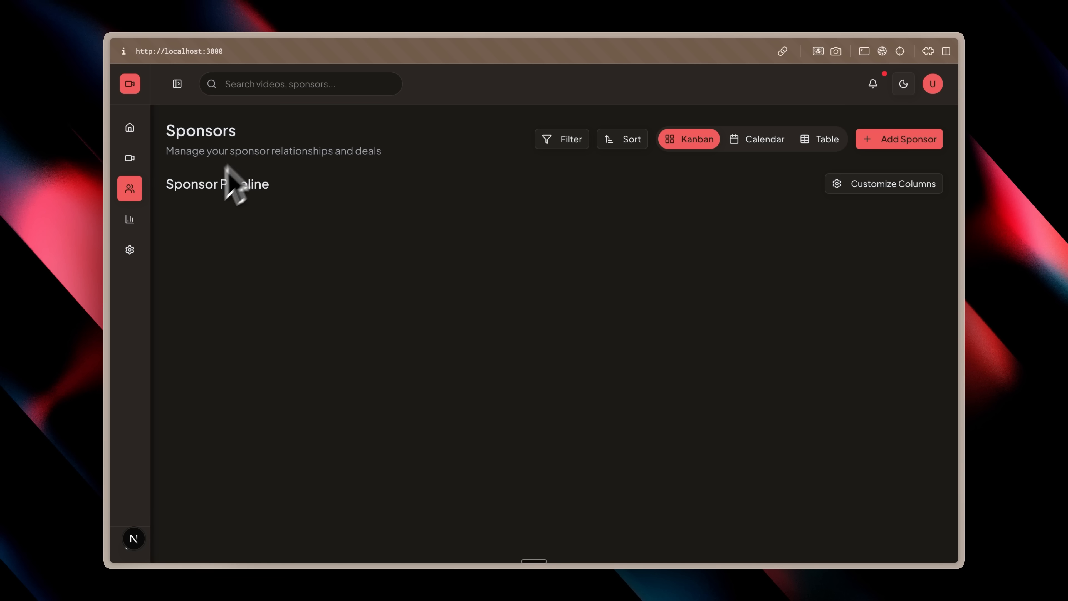
pyautogui.moveTo(178, 141)
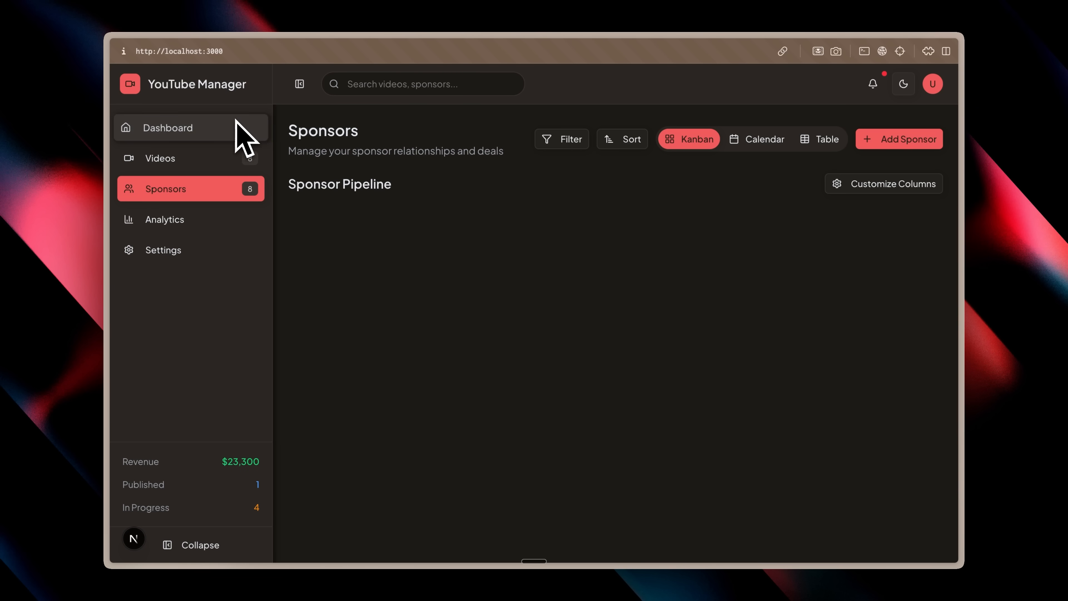
pyautogui.moveTo(303, 133)
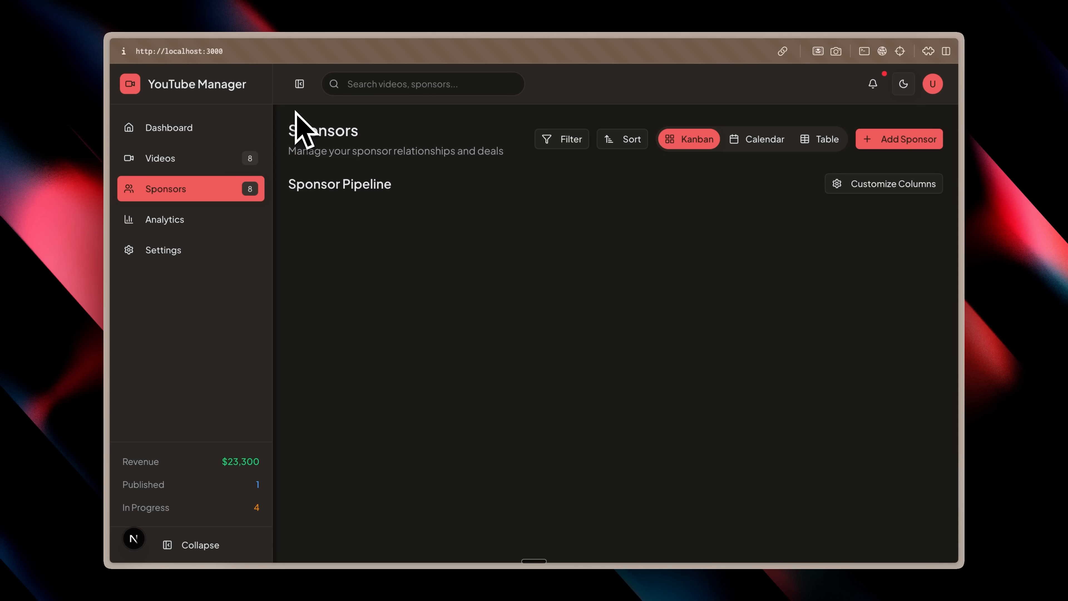
pyautogui.moveTo(503, 212)
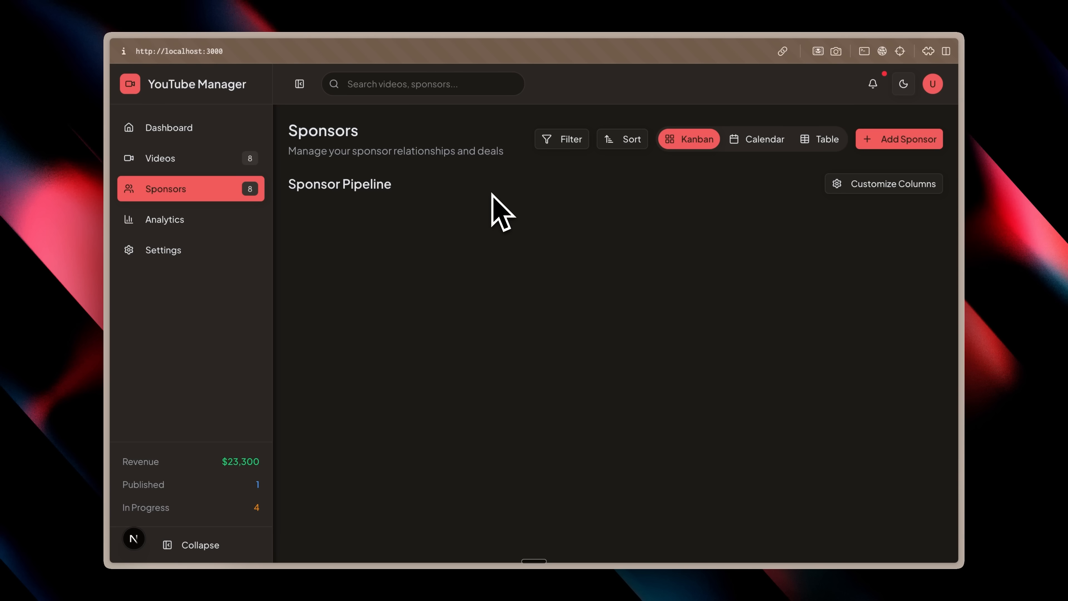
pyautogui.click(883, 183)
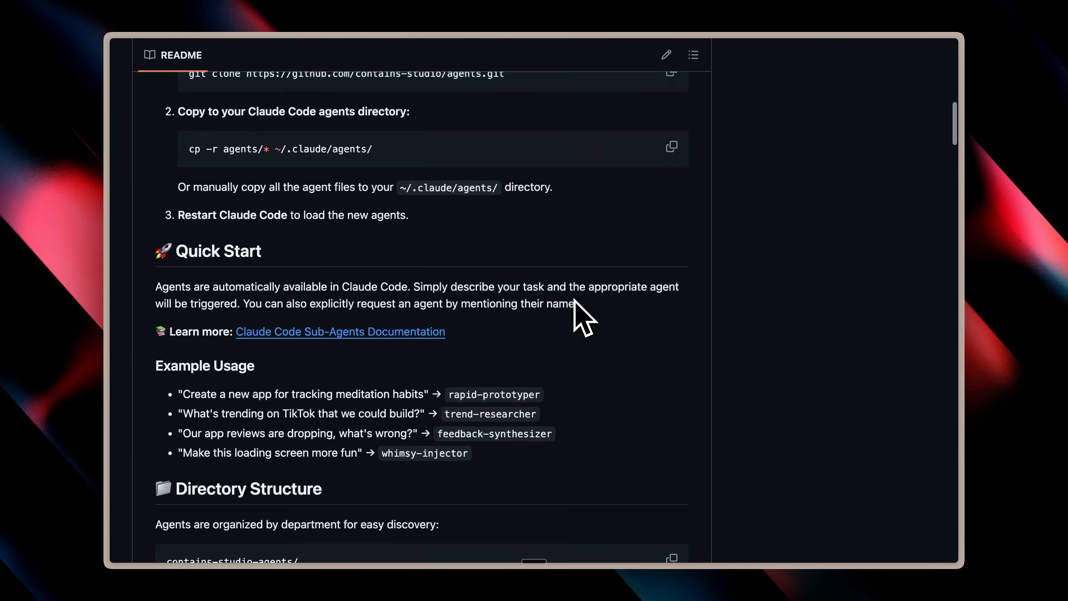
pyautogui.scroll(-3)
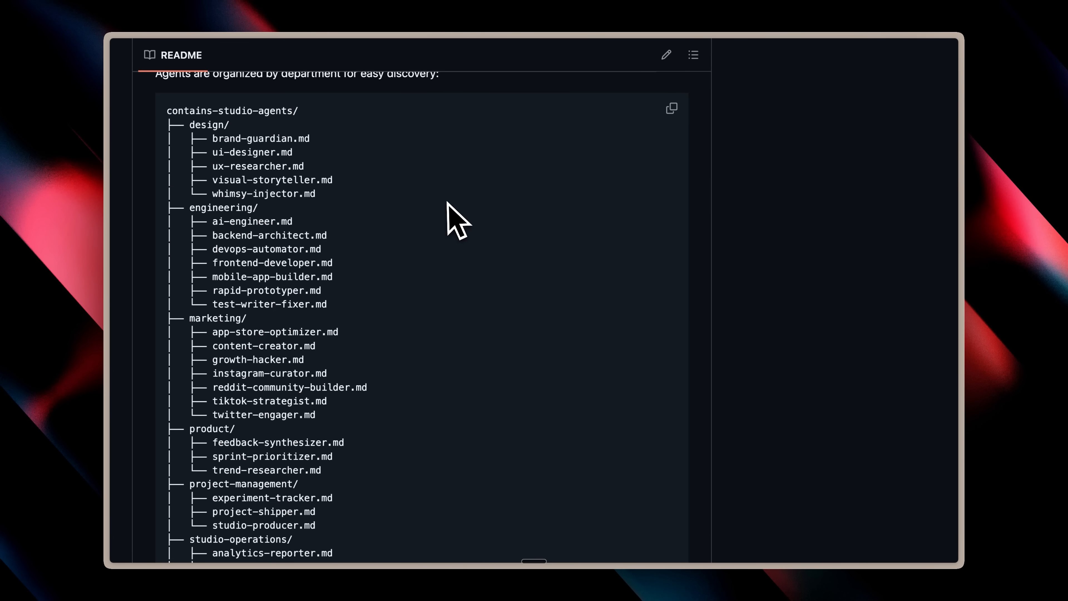
pyautogui.moveTo(449, 221)
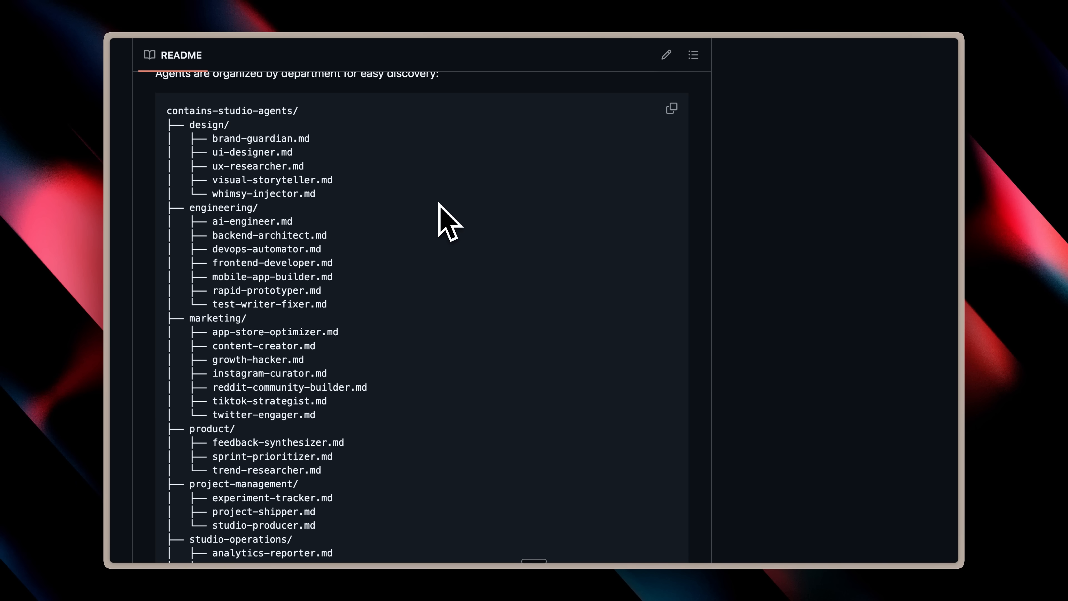
pyautogui.scroll(-3)
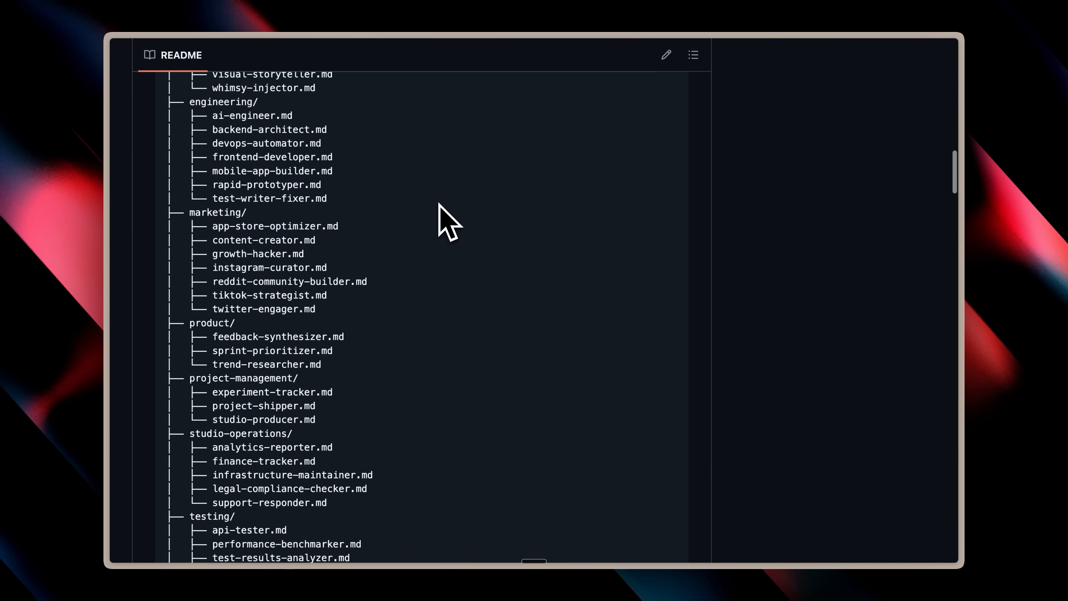
pyautogui.scroll(-3)
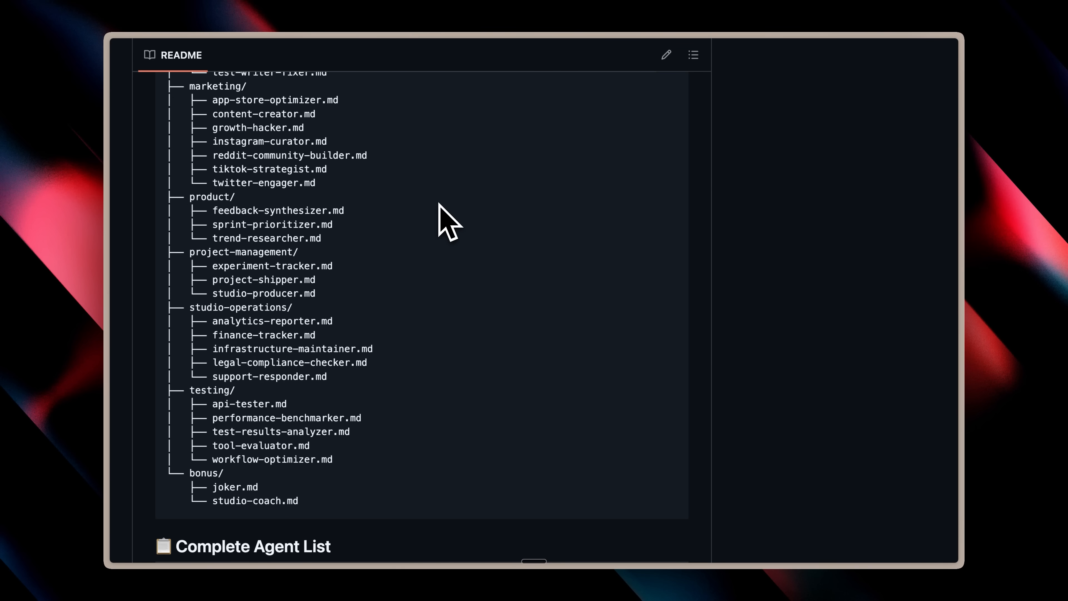
pyautogui.scroll(3)
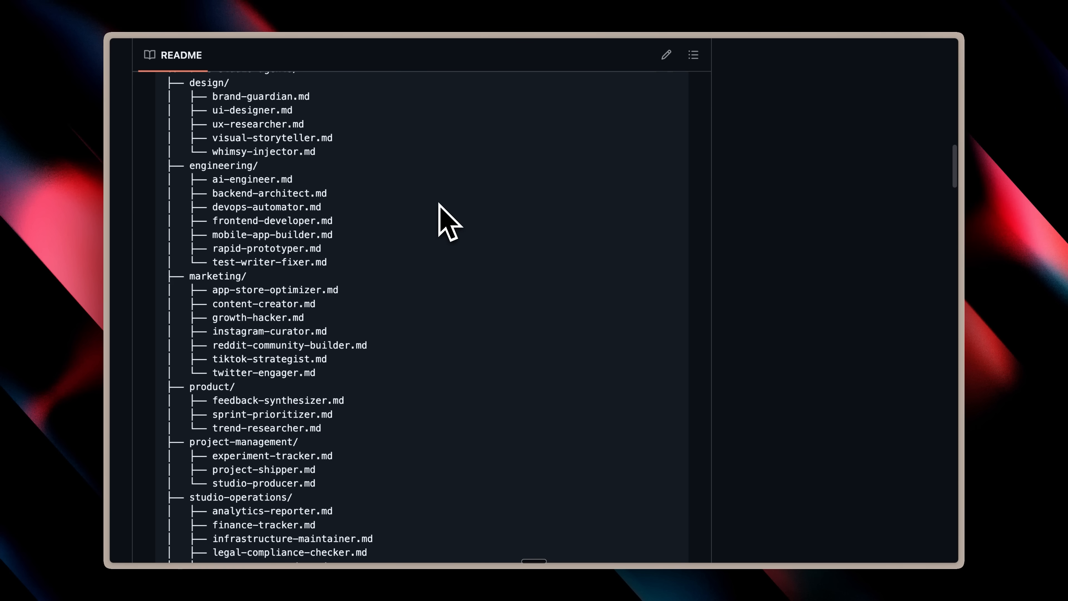
pyautogui.scroll(-3)
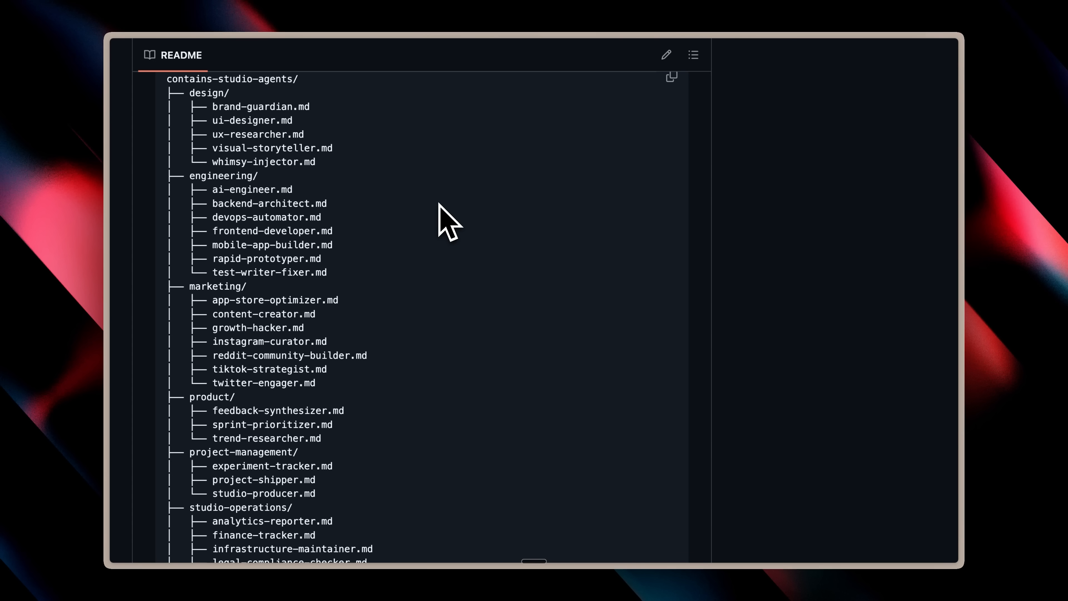
pyautogui.moveTo(397, 334)
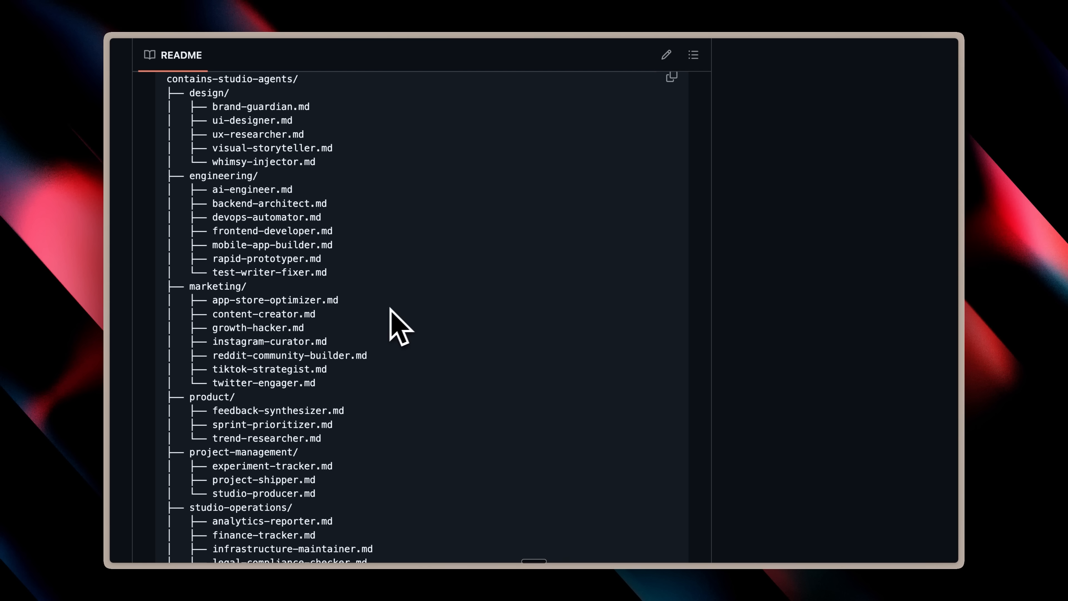
pyautogui.moveTo(386, 327)
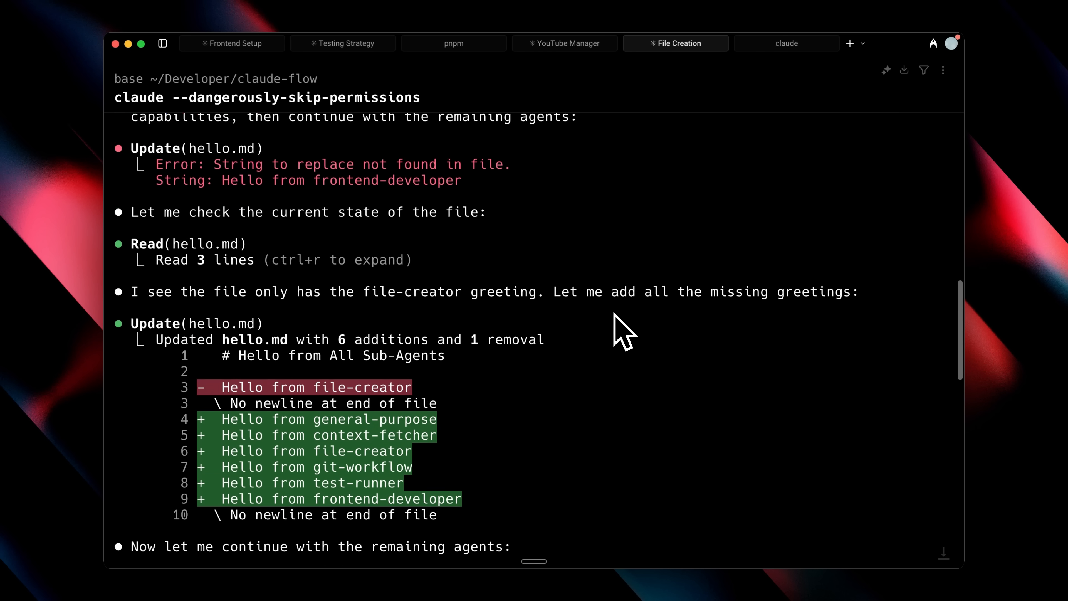
pyautogui.scroll(-3)
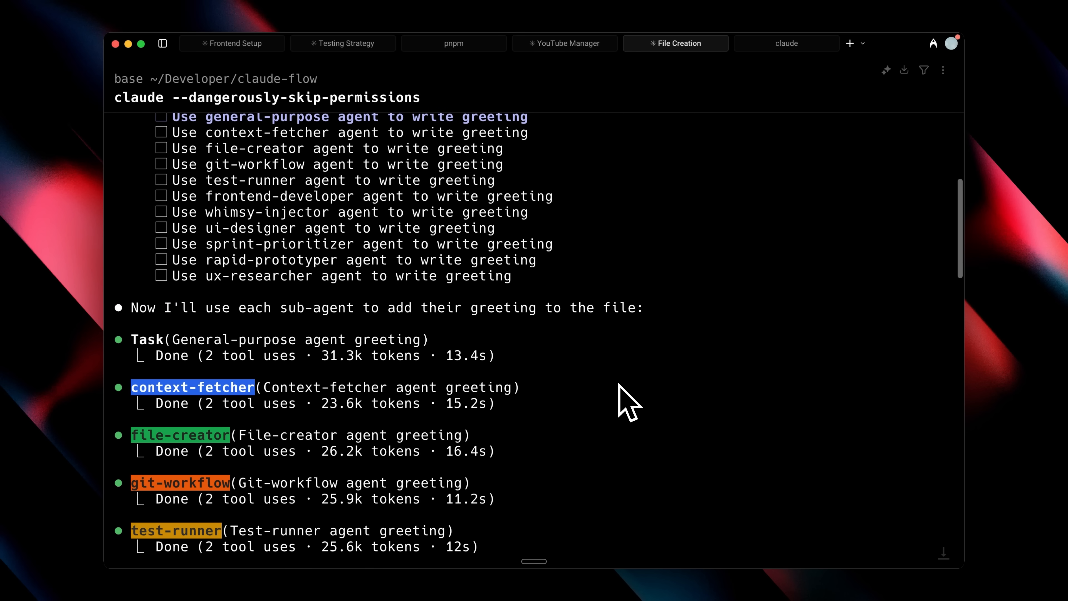